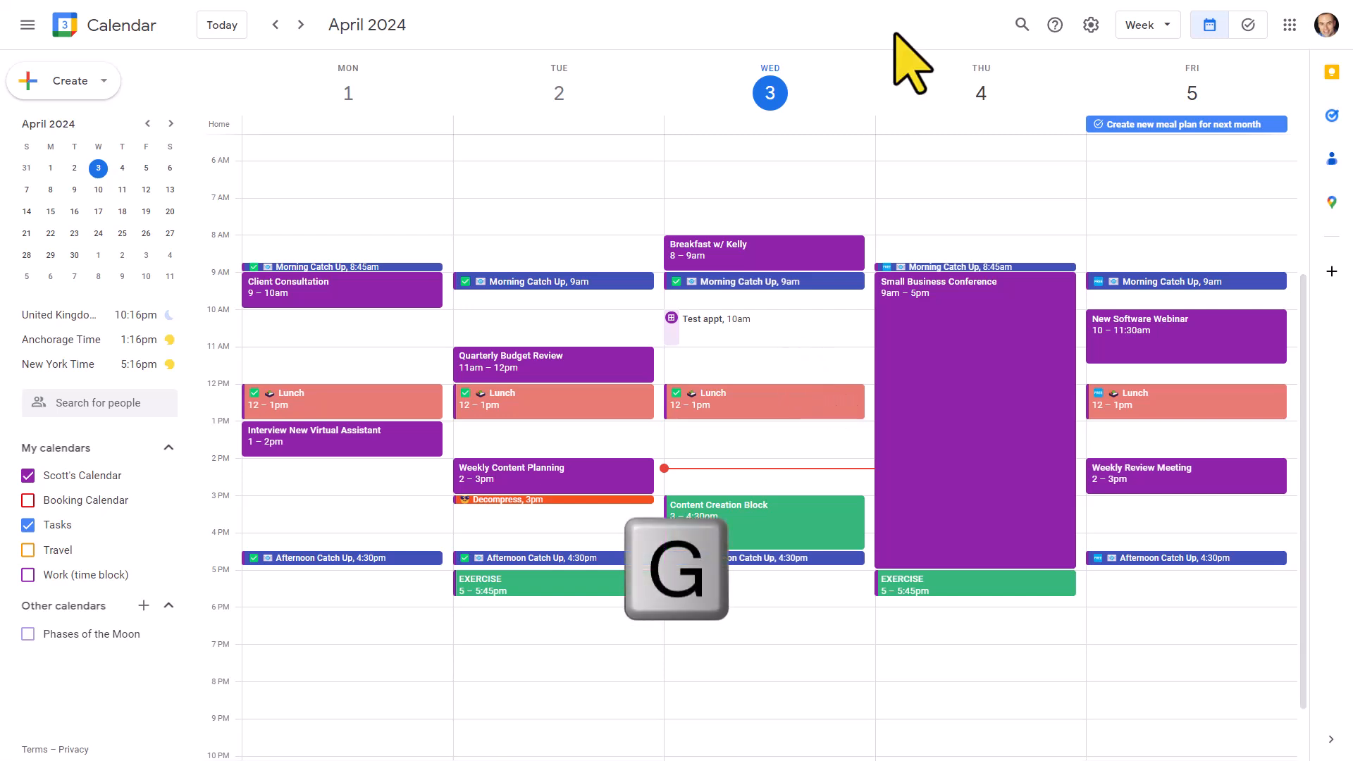
- Jump to September 2024 with the go-to-date dialog
{"action": "key", "text": "g"}
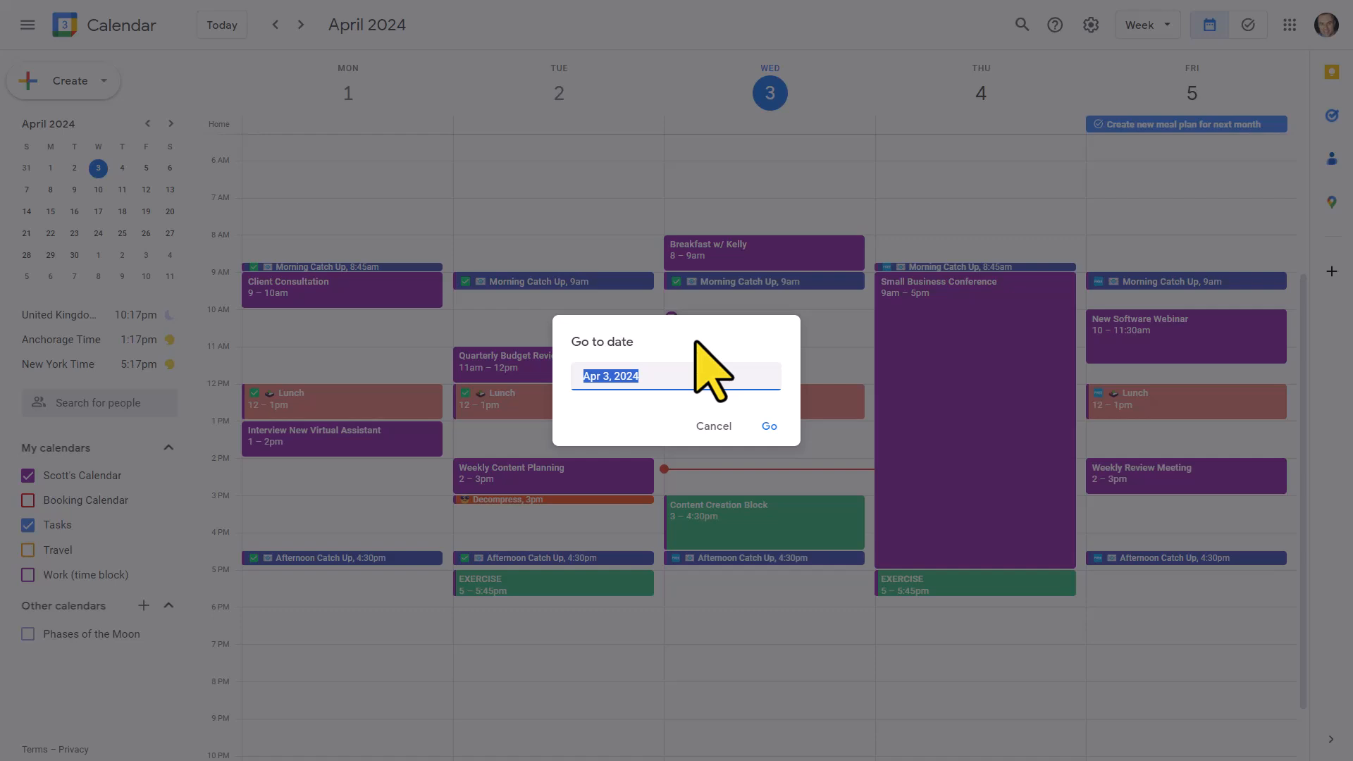
{"action": "type", "text": "sep"}
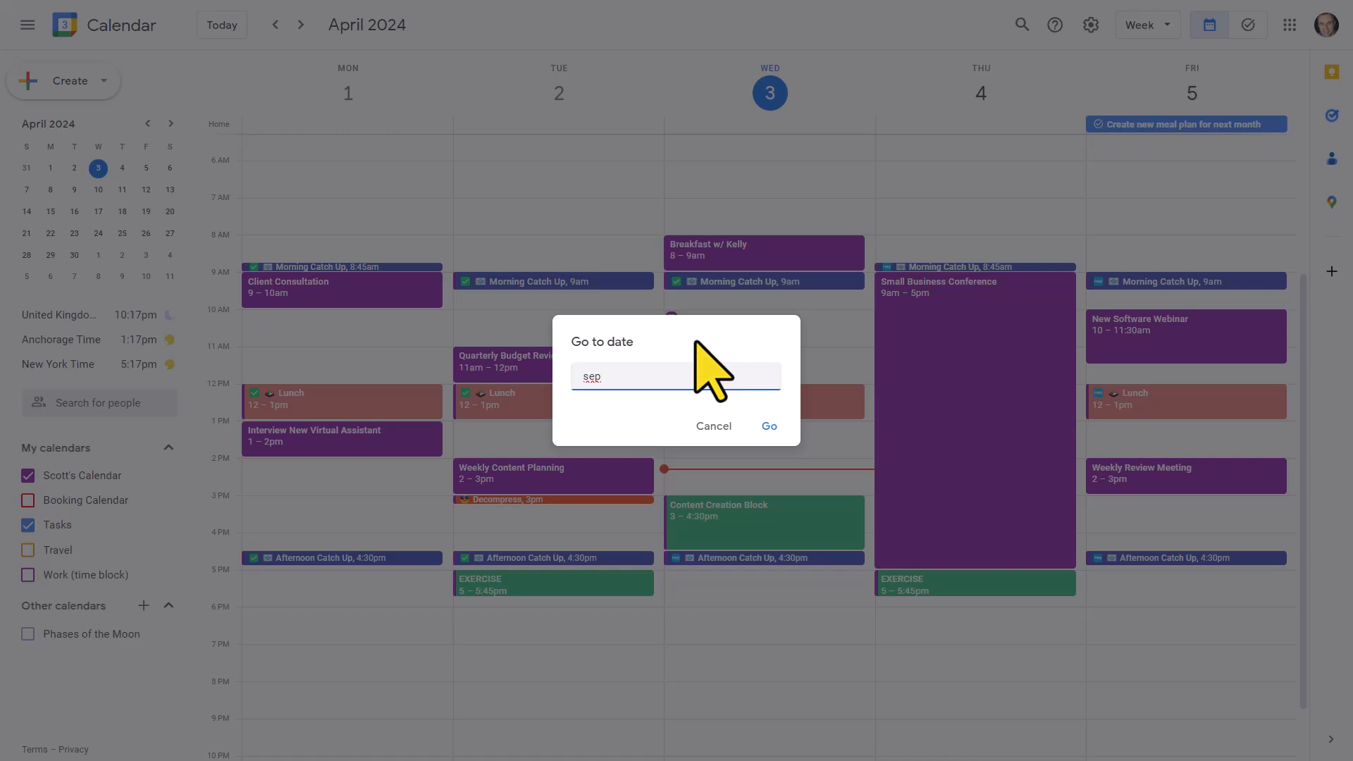
{"action": "left_click", "coordinate": [767, 425]}
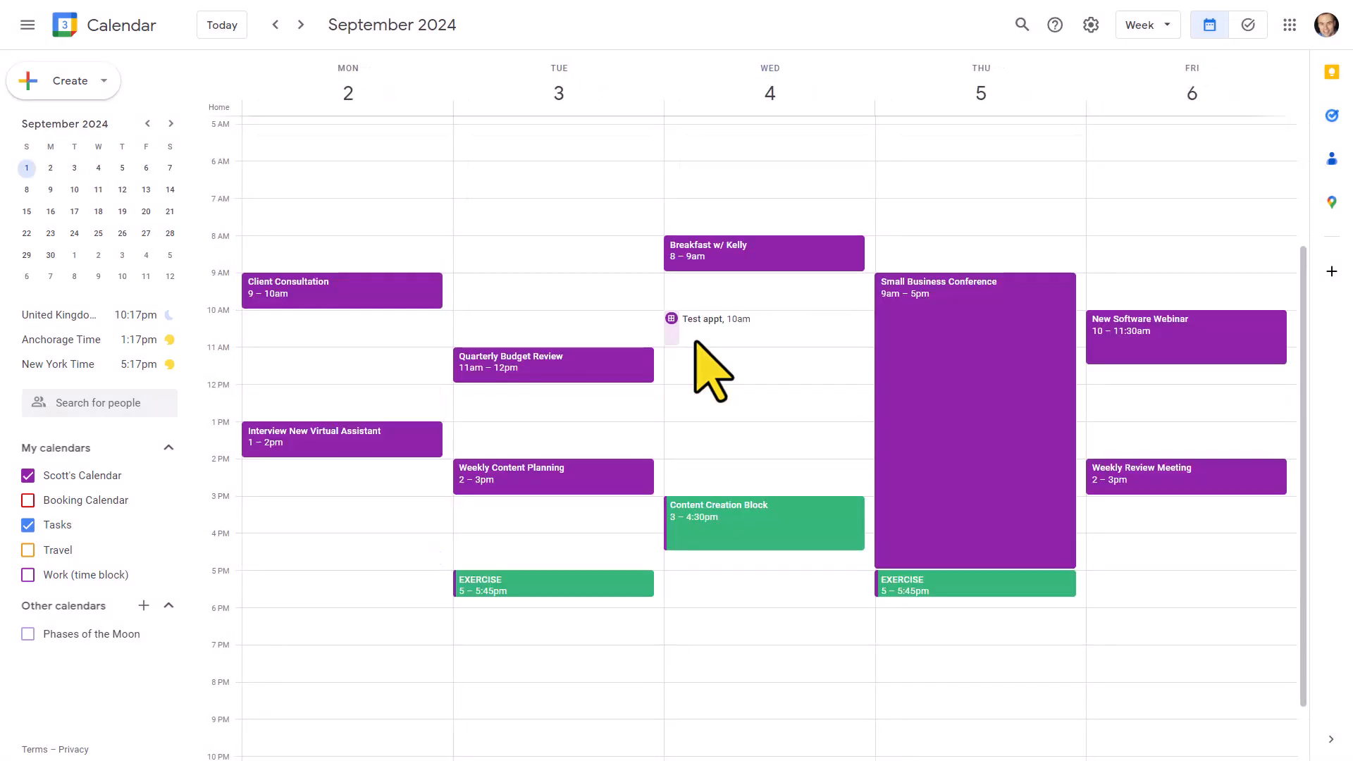
{"action": "mouse_move", "coordinate": [807, 431]}
{"action": "type", "text": "nov"}
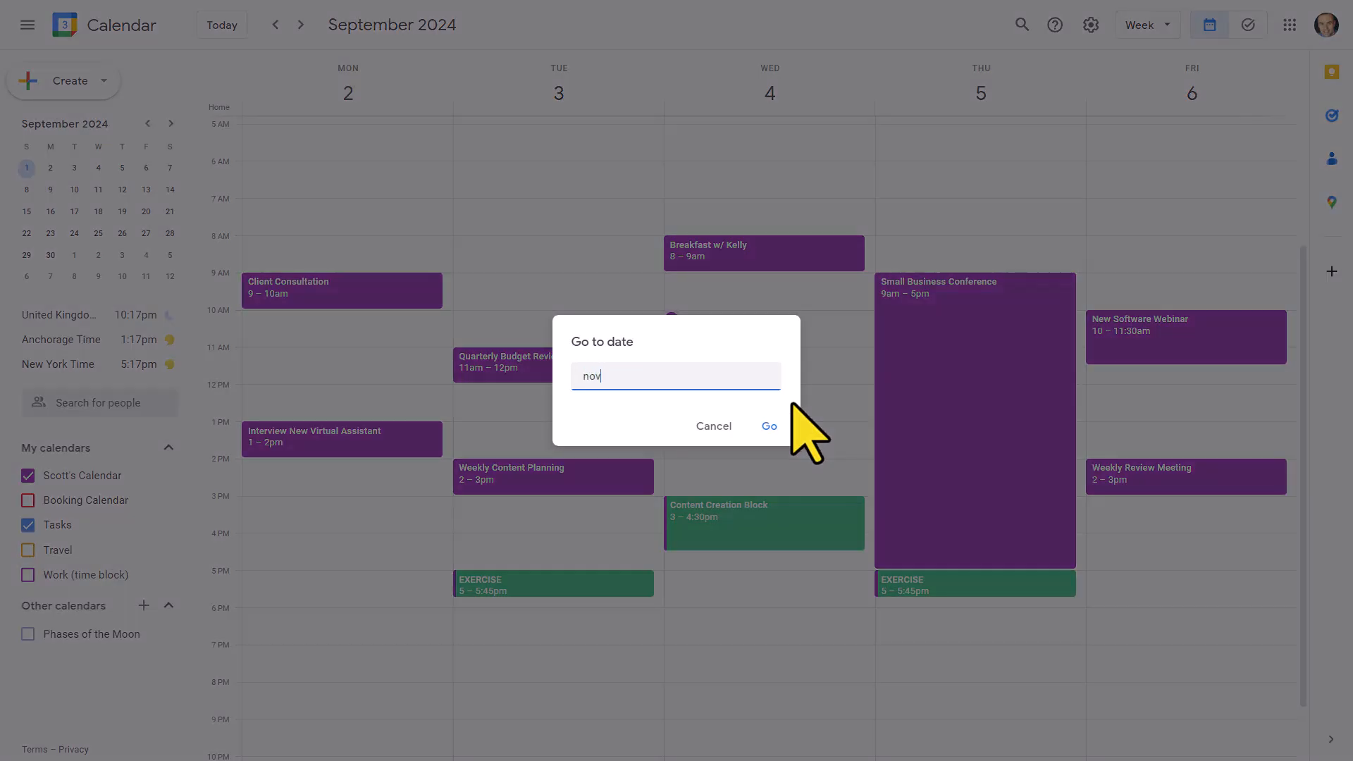
- Jump to the October 30–November 3, 2023 week, then reopen and cancel the date dialog
{"action": "left_click", "coordinate": [768, 426]}
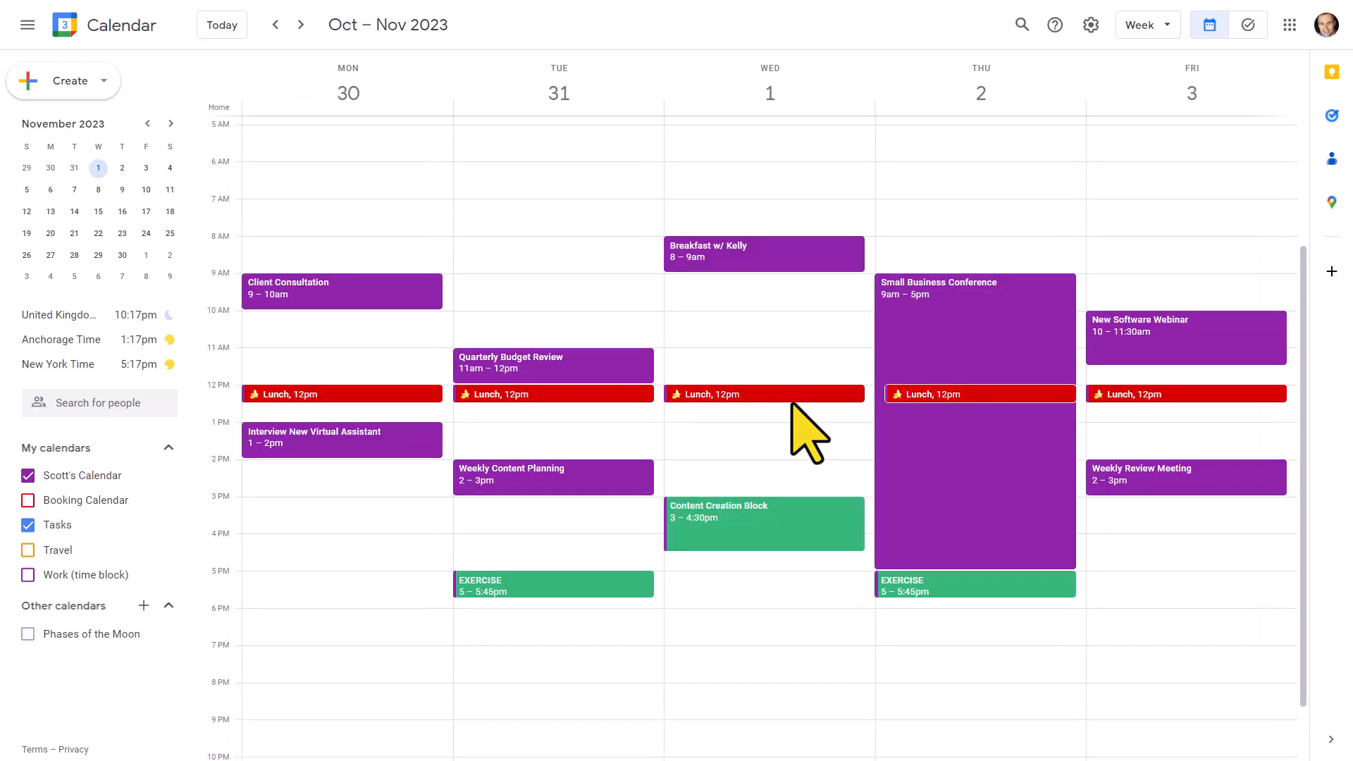
{"action": "mouse_move", "coordinate": [794, 406]}
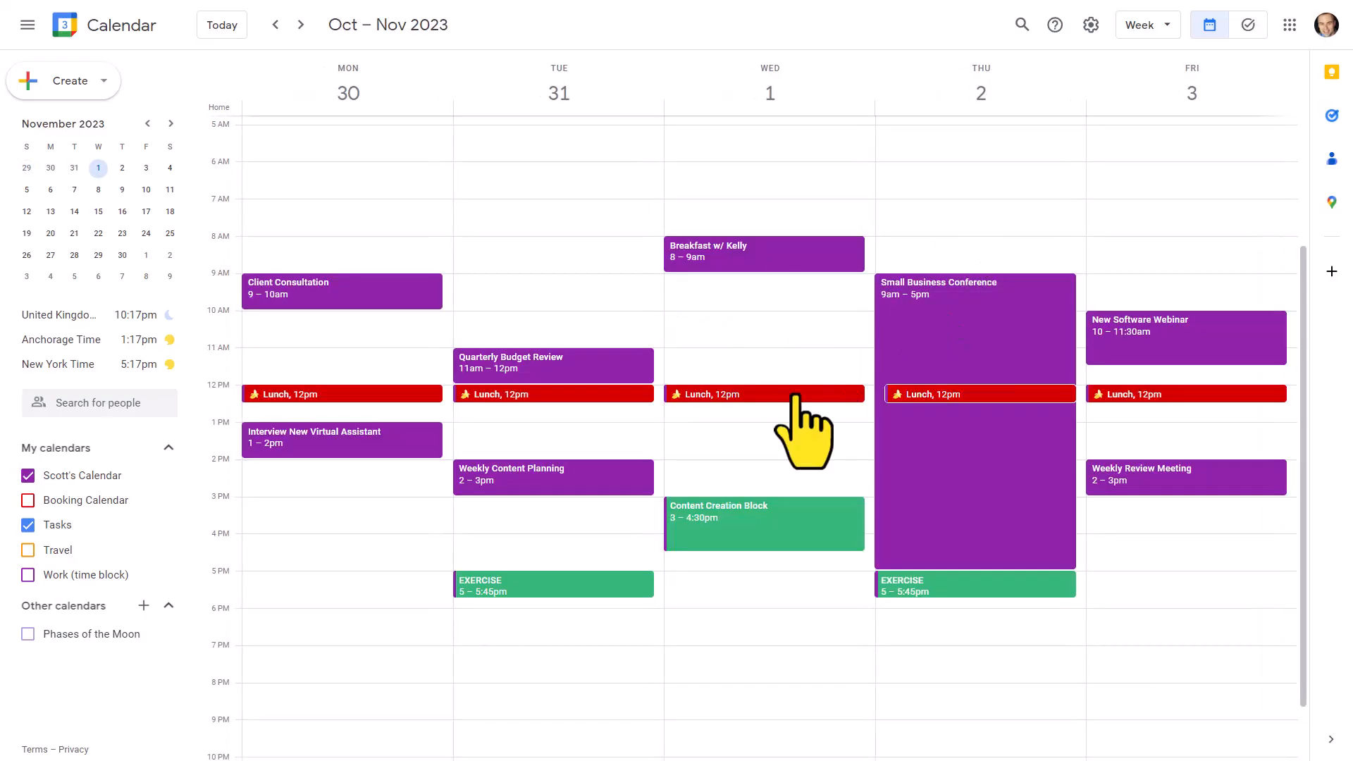
{"action": "mouse_move", "coordinate": [763, 380]}
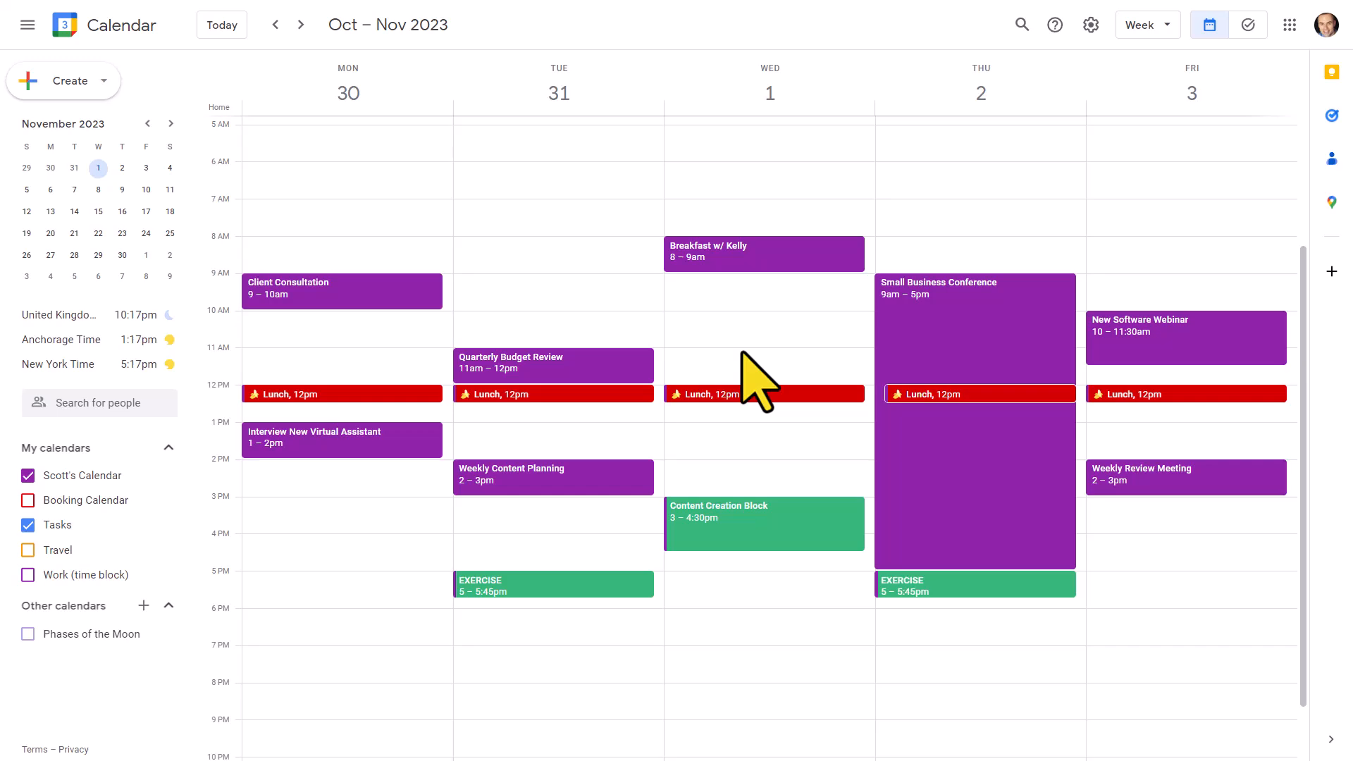
{"action": "key", "text": "g"}
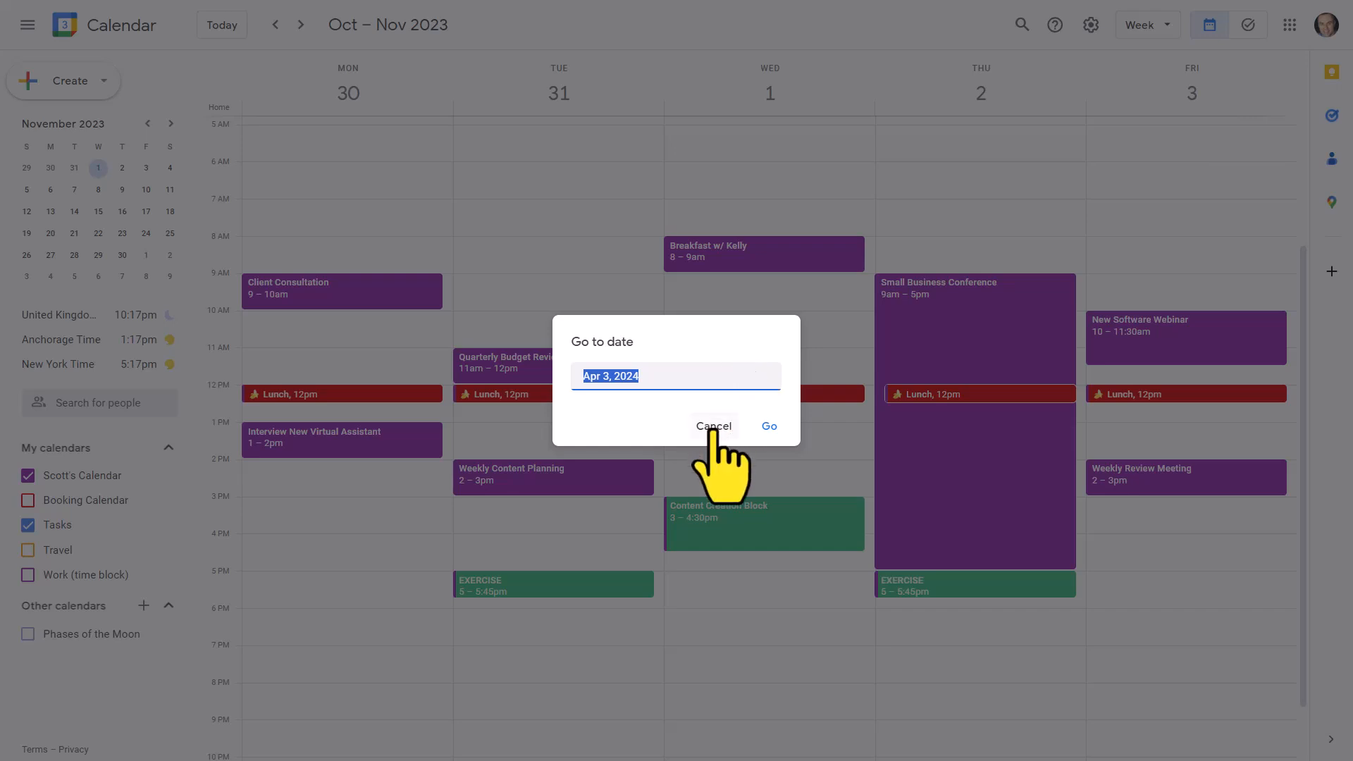
{"action": "left_click", "coordinate": [713, 427]}
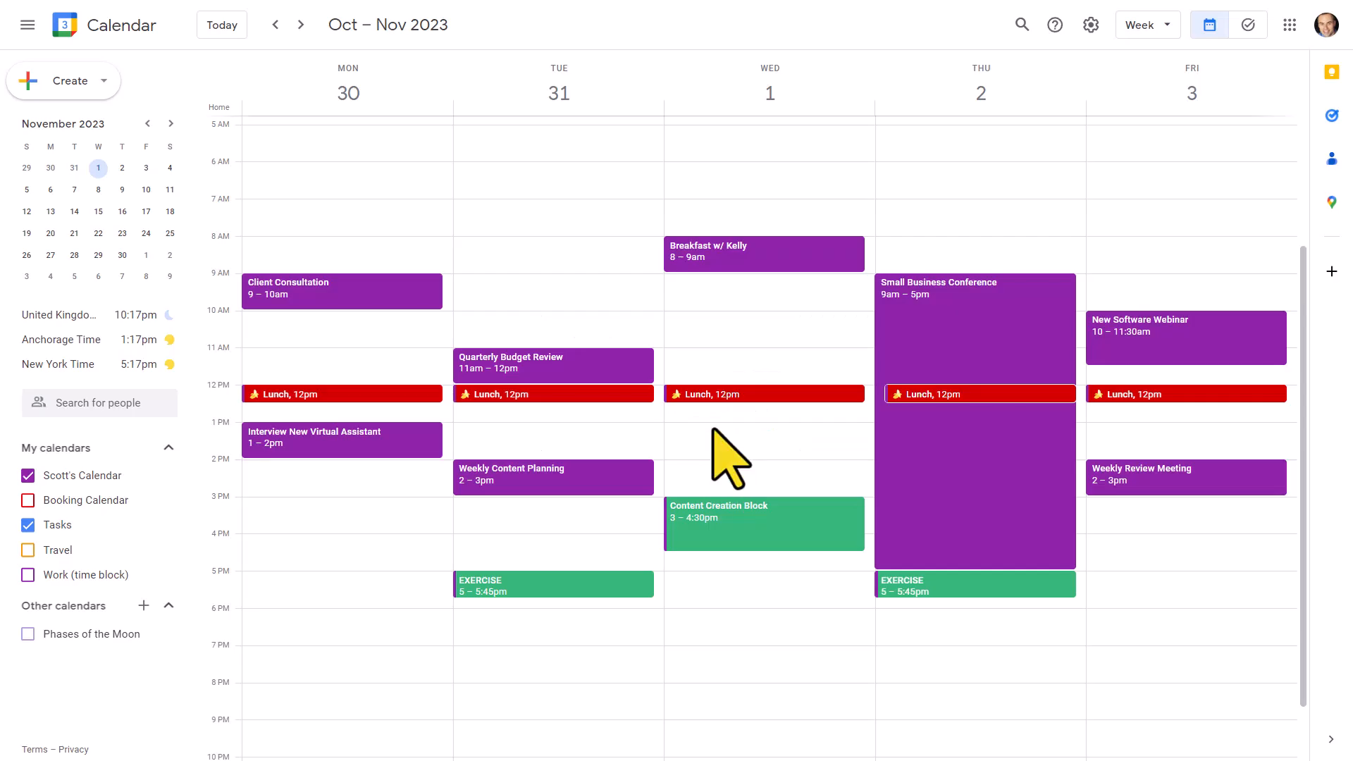
{"action": "mouse_move", "coordinate": [714, 311]}
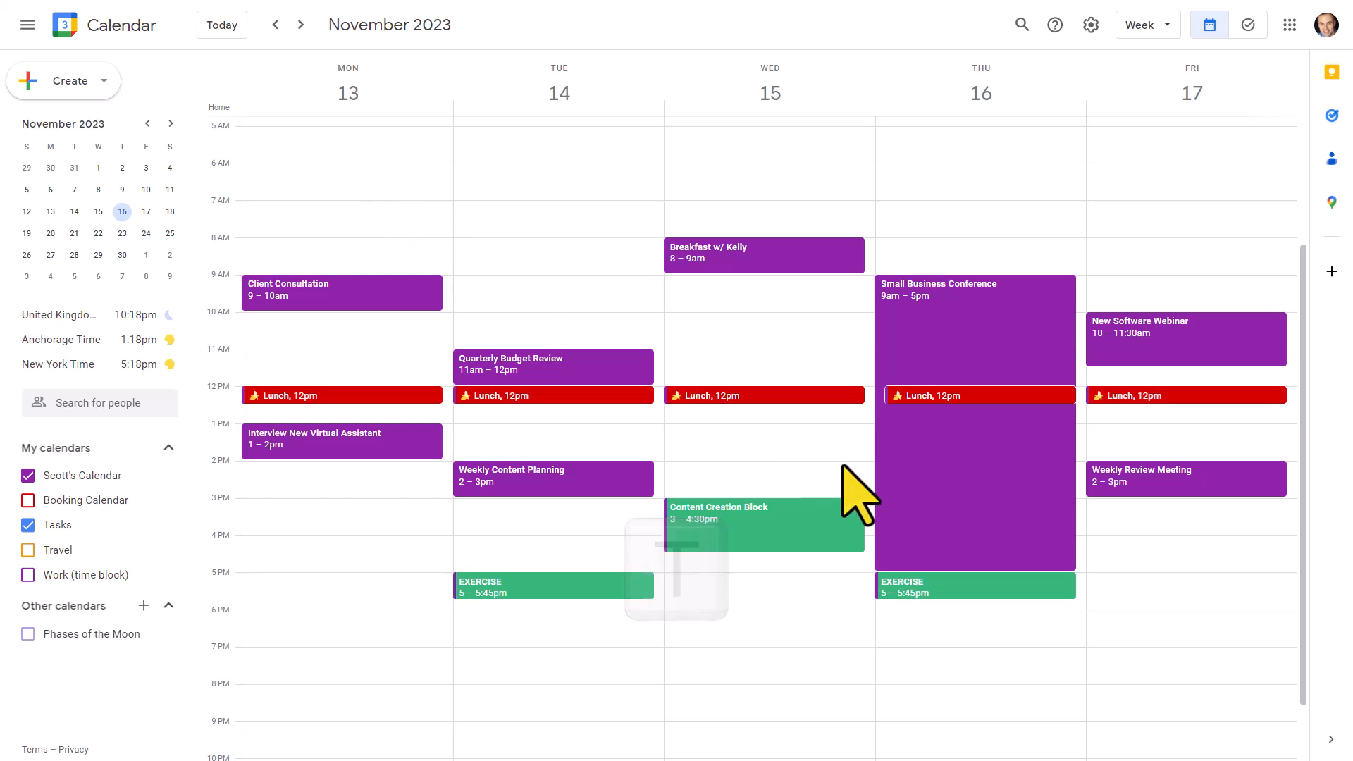
{"action": "mouse_move", "coordinate": [250, 91]}
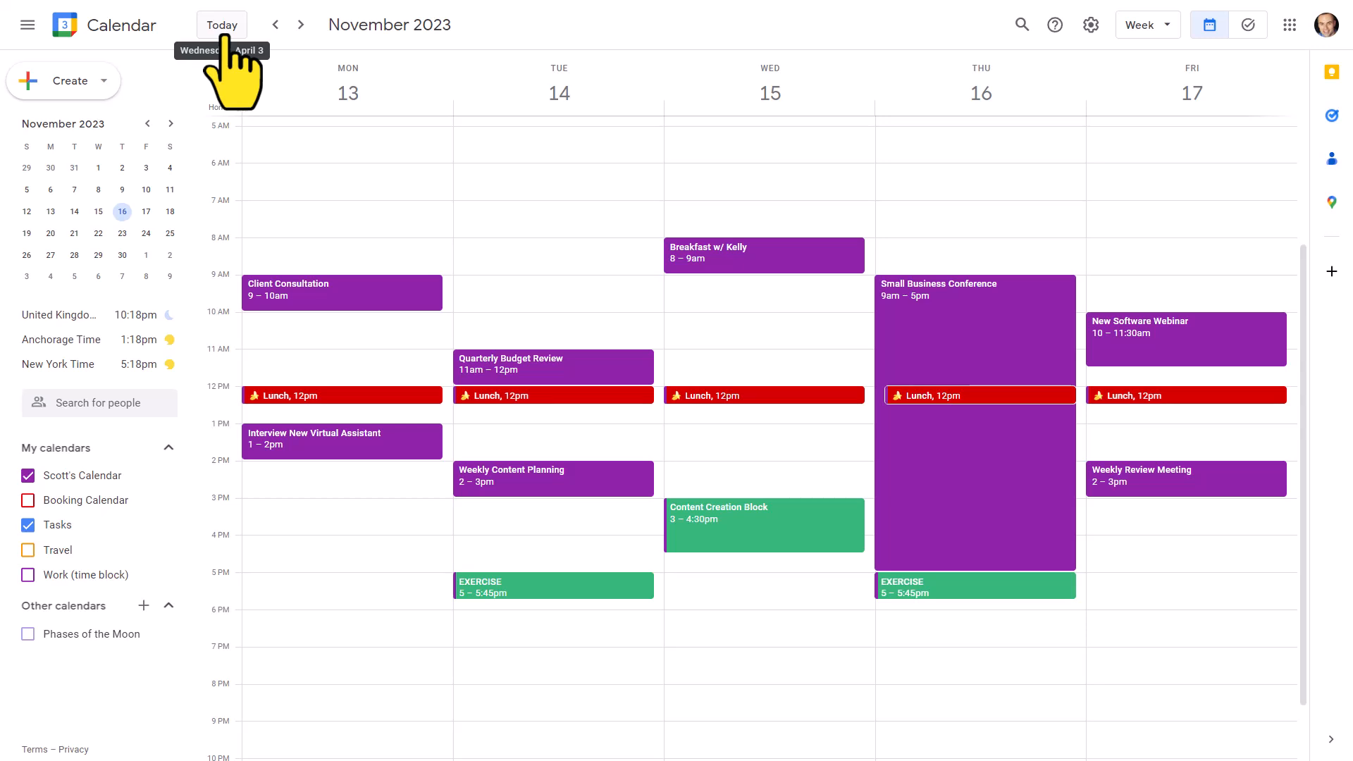
- Return to today's week of April 1–5, 2024
{"action": "left_click", "coordinate": [221, 24]}
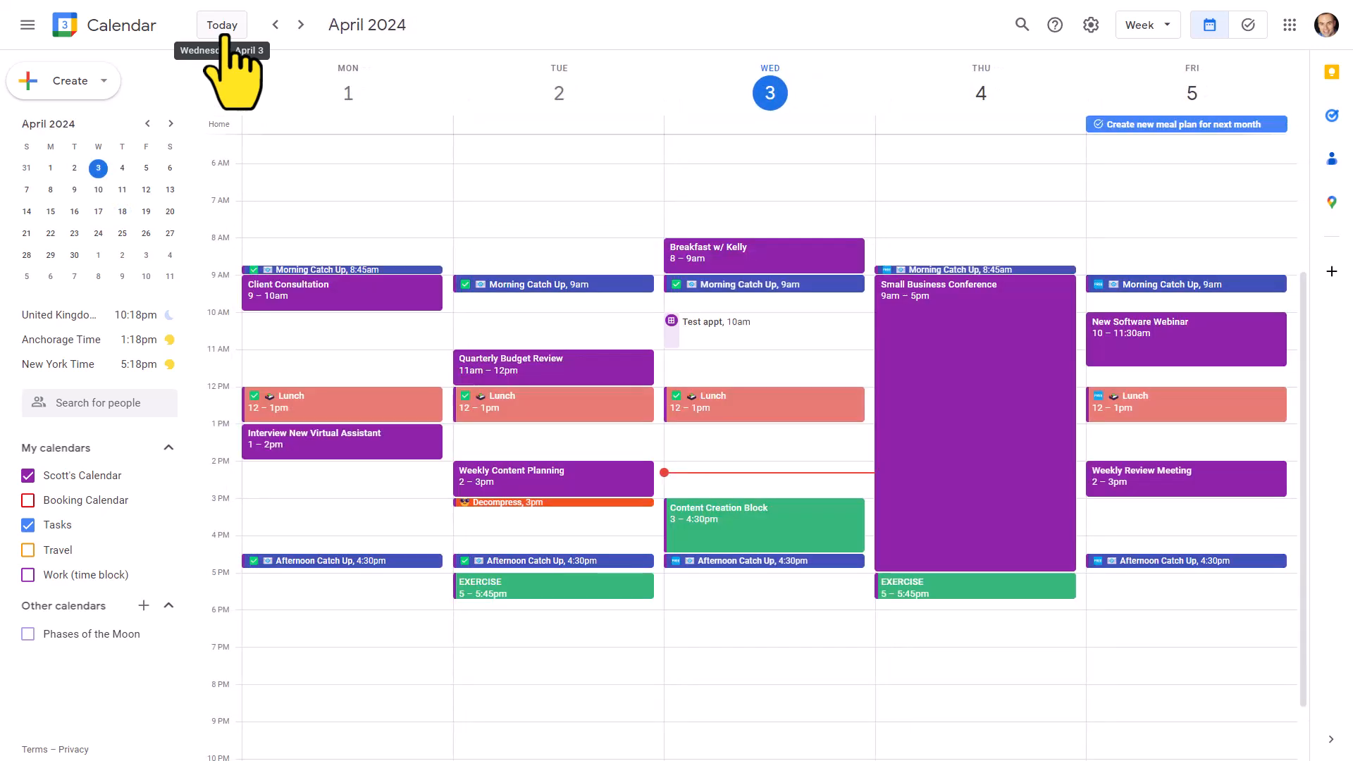
{"action": "mouse_move", "coordinate": [800, 406]}
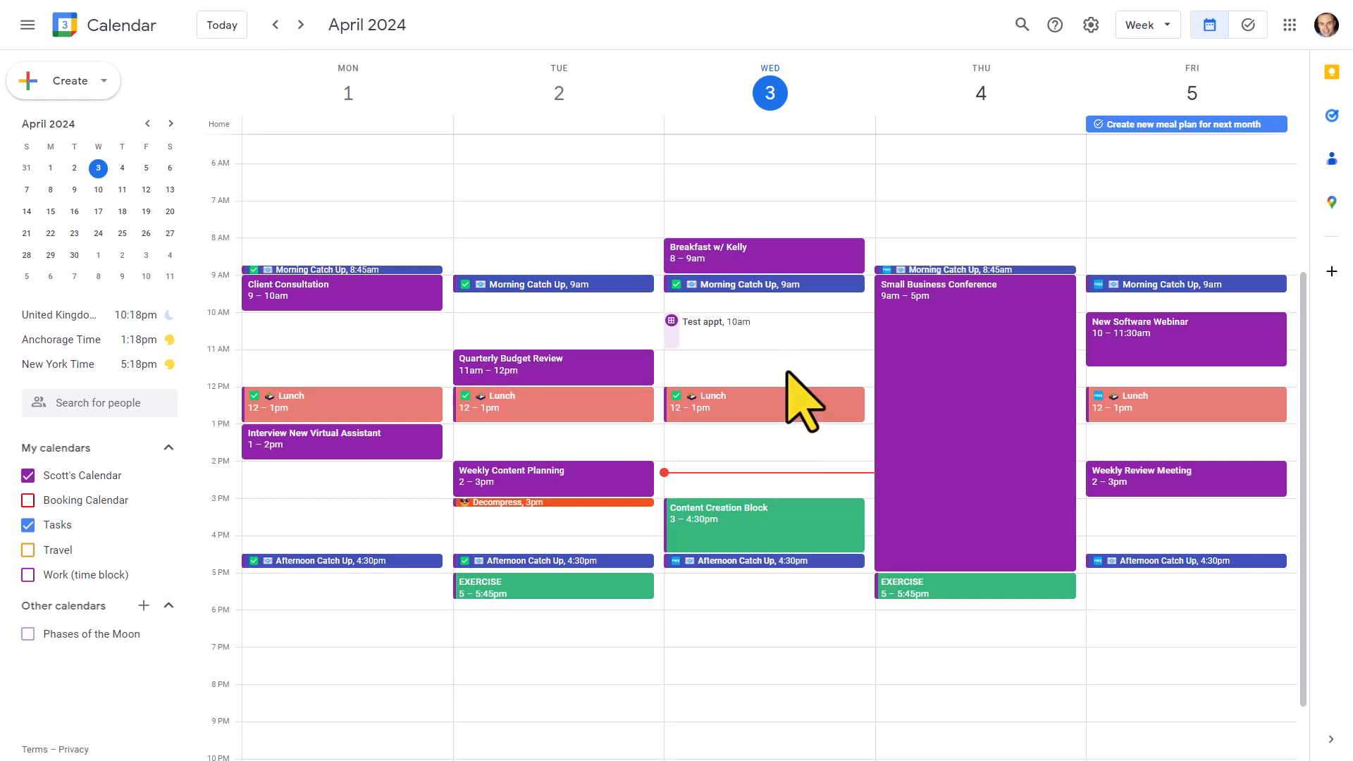
{"action": "mouse_move", "coordinate": [1061, 199]}
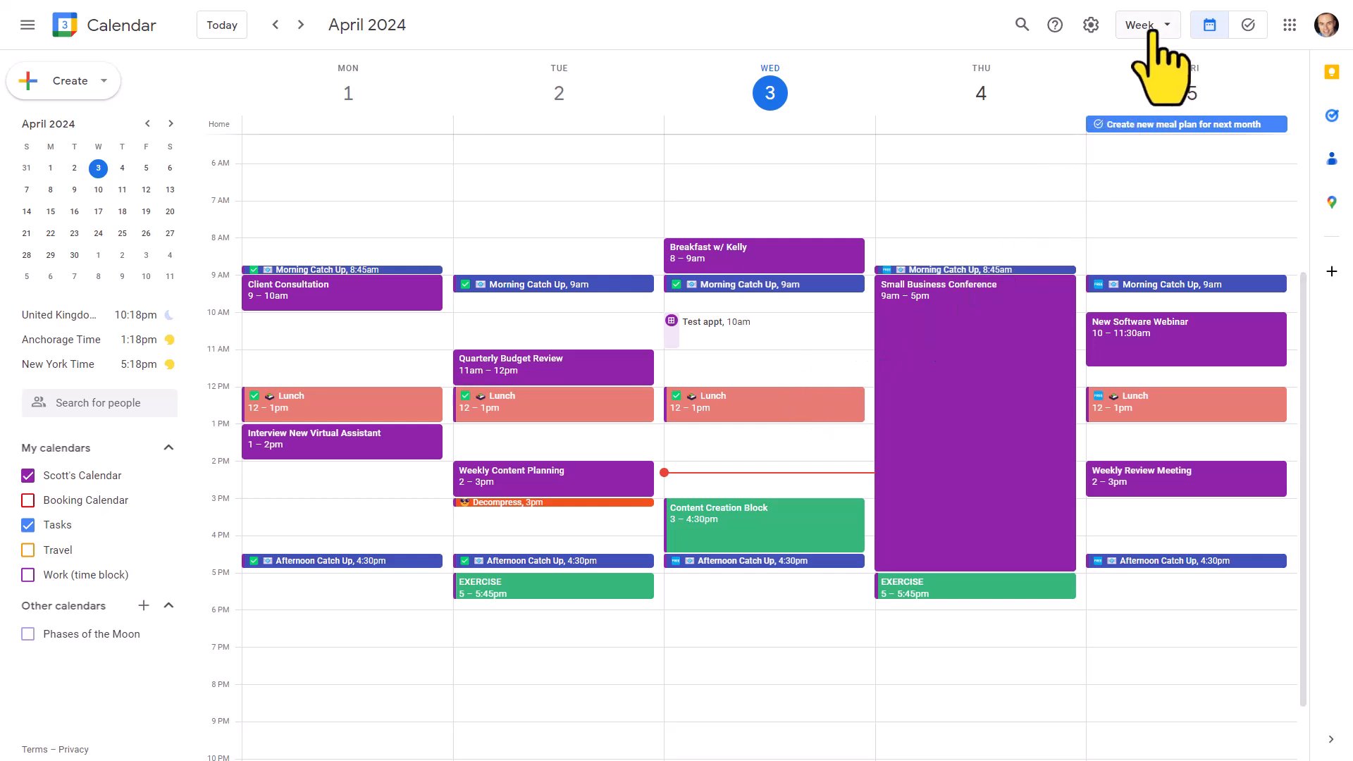
- Open the view dropdown listing day, week, month, year and schedule layouts
{"action": "left_click", "coordinate": [1138, 23]}
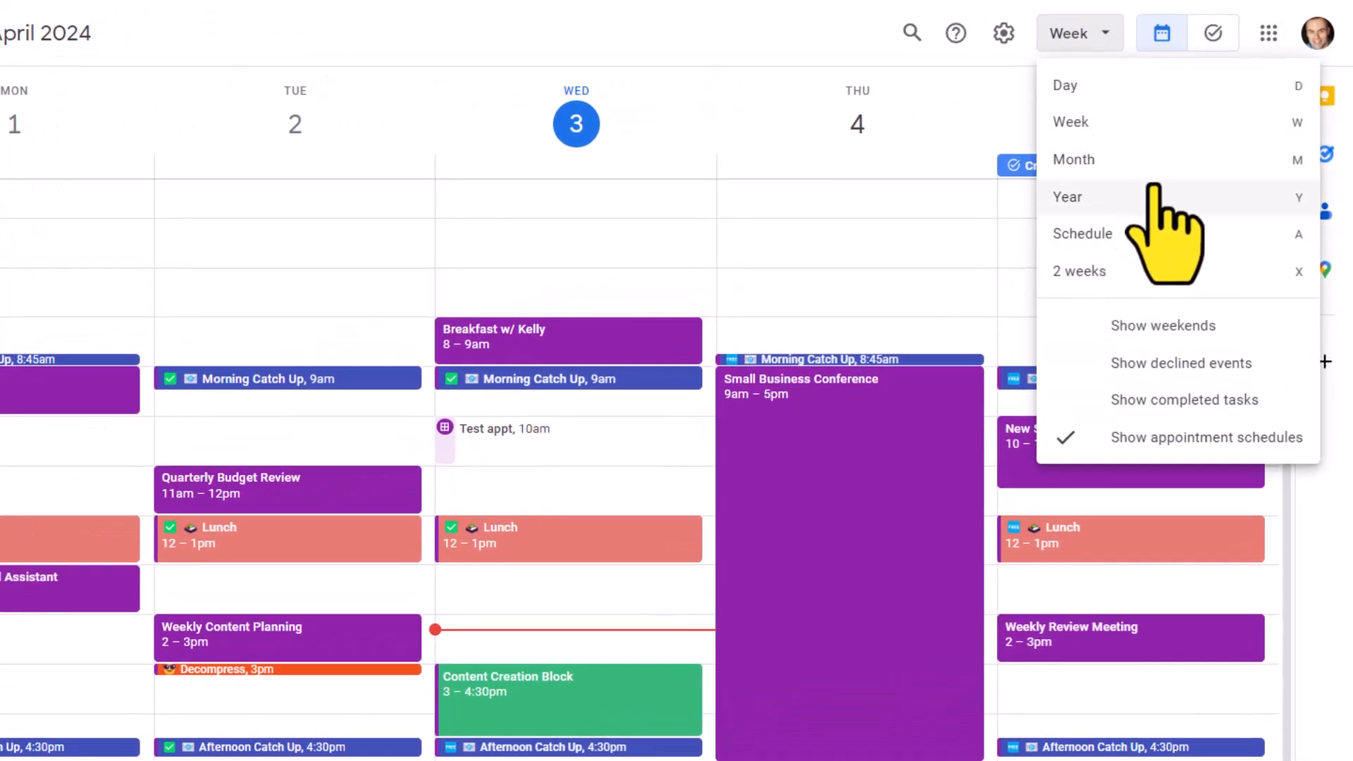
{"action": "mouse_move", "coordinate": [1114, 160]}
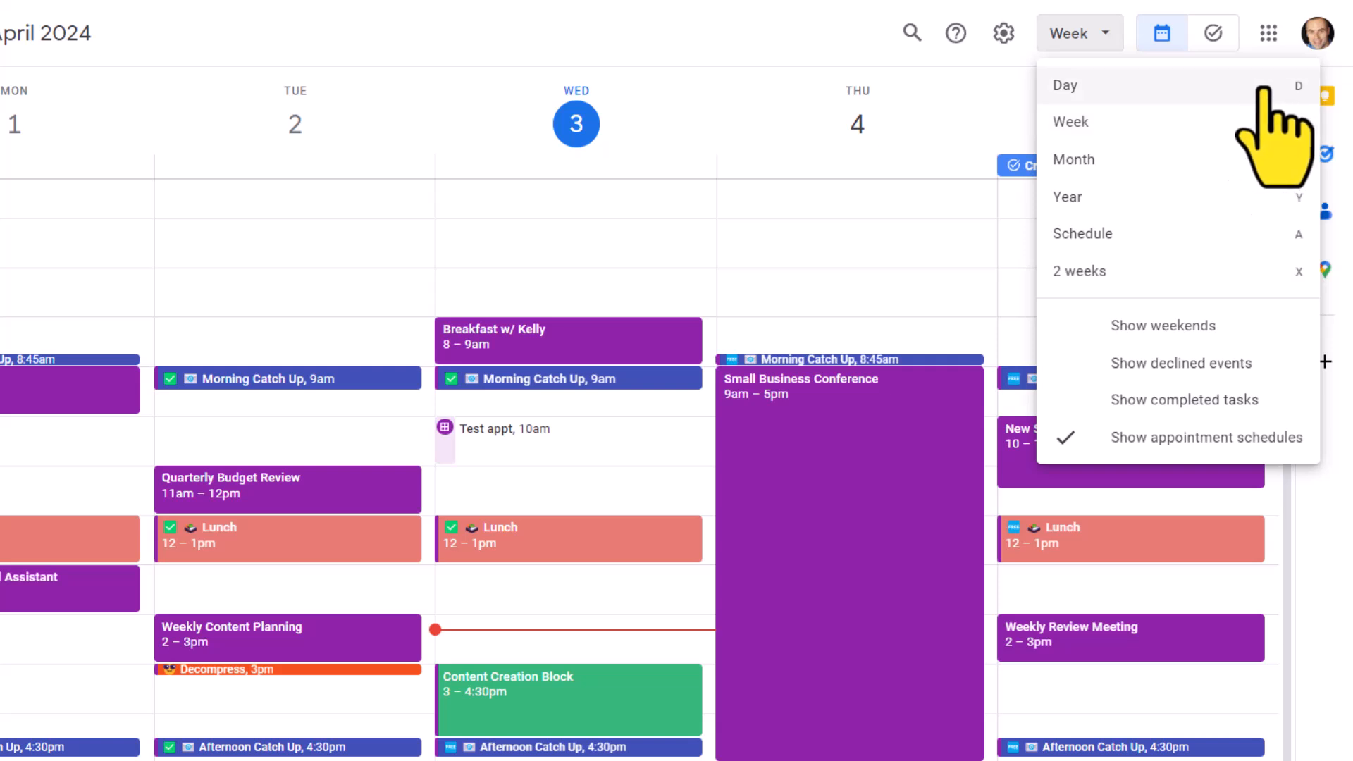
{"action": "mouse_move", "coordinate": [1272, 142]}
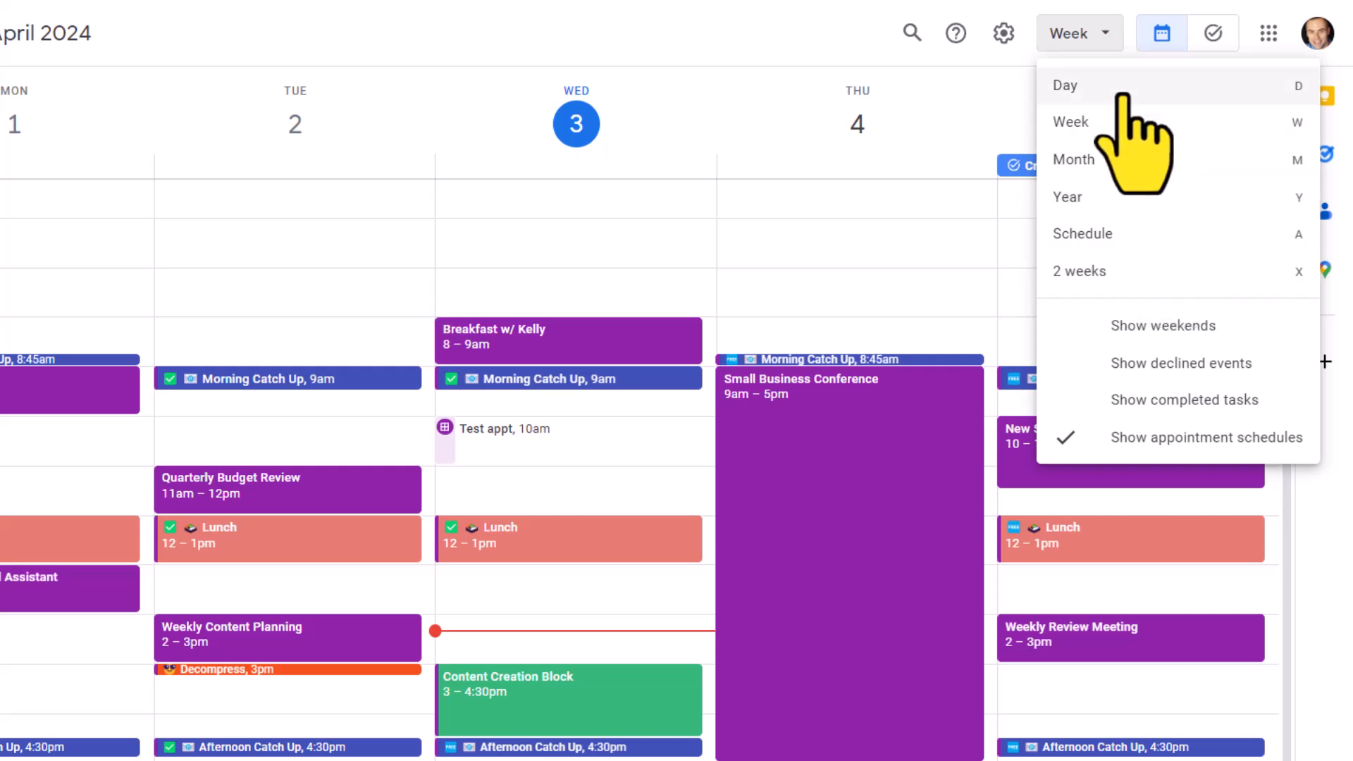
{"action": "mouse_move", "coordinate": [1074, 158]}
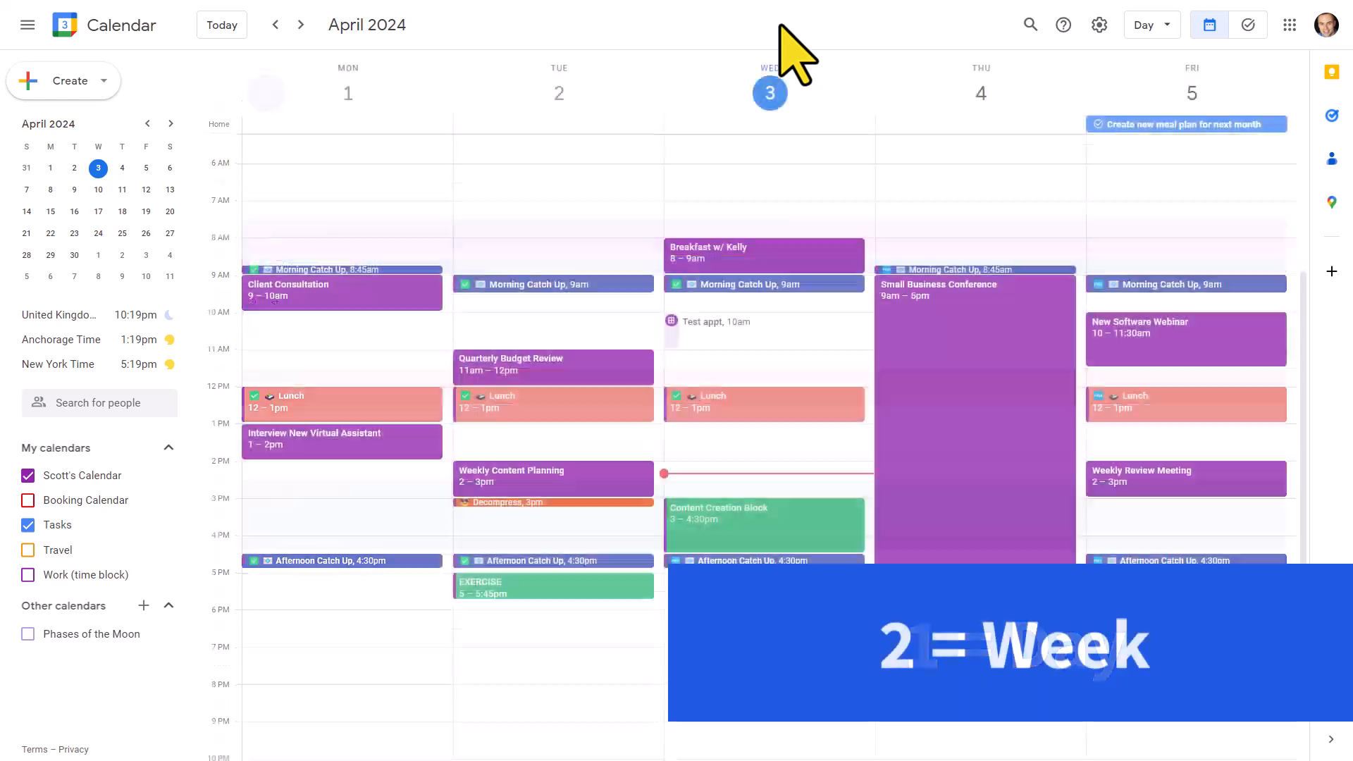
- Cycle through month, two-week, schedule and day (April 3) views, ending on week view
{"action": "left_click", "coordinate": [1145, 24]}
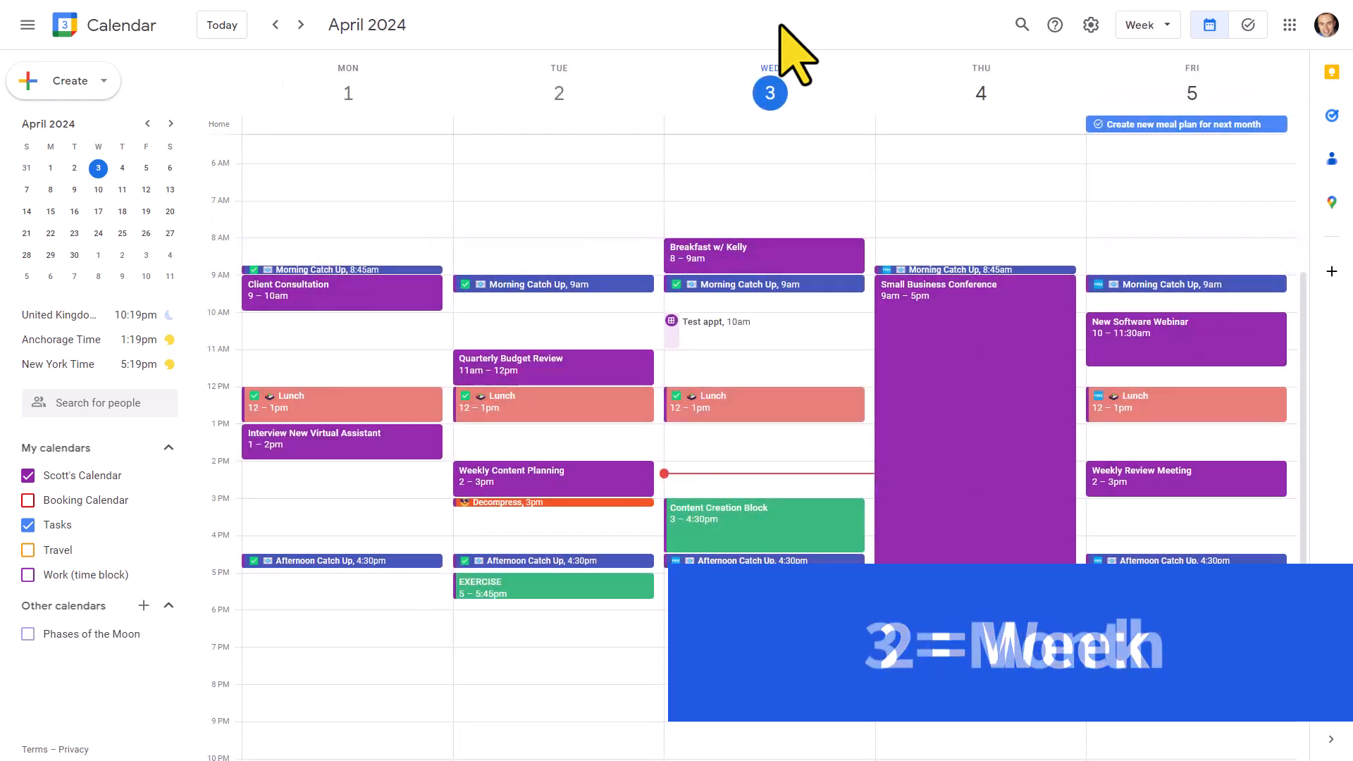
{"action": "left_click", "coordinate": [1141, 24]}
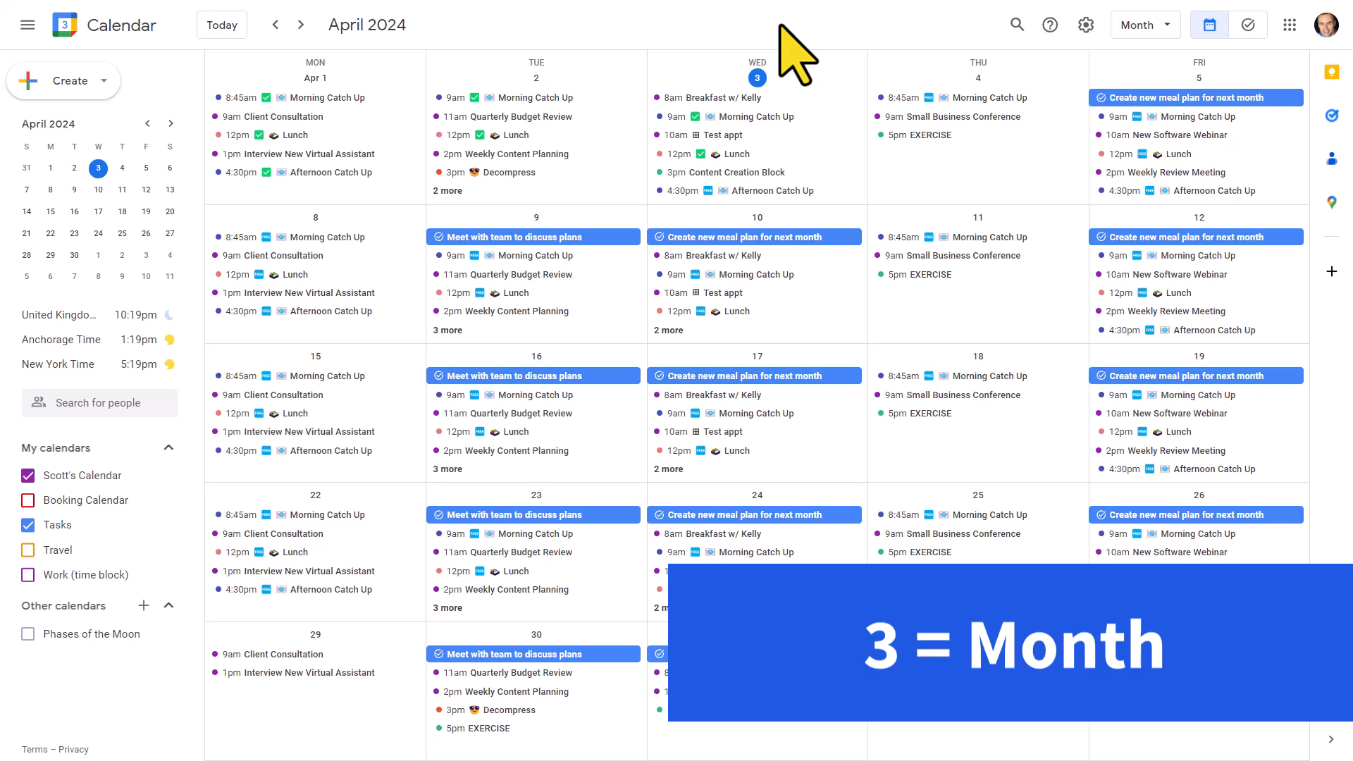
{"action": "left_click", "coordinate": [1144, 24]}
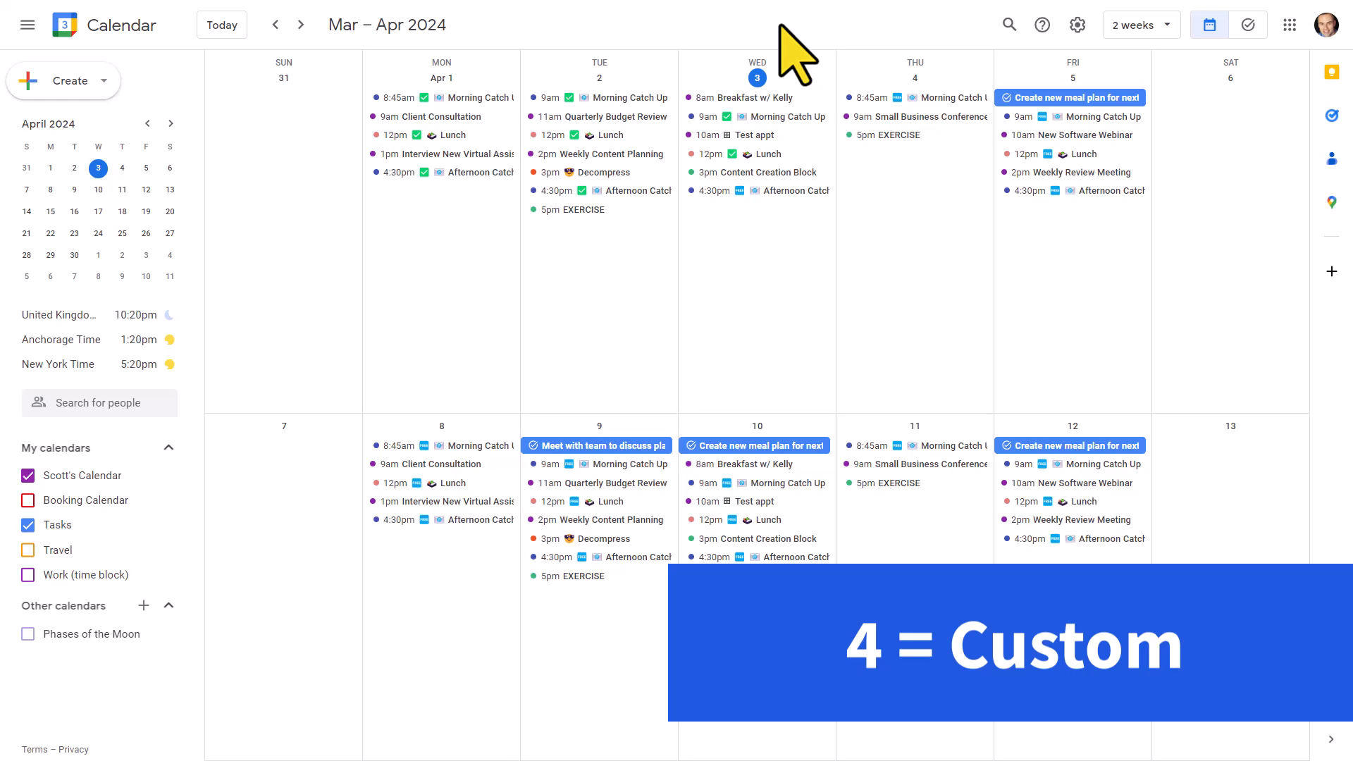
{"action": "left_click", "coordinate": [1138, 24]}
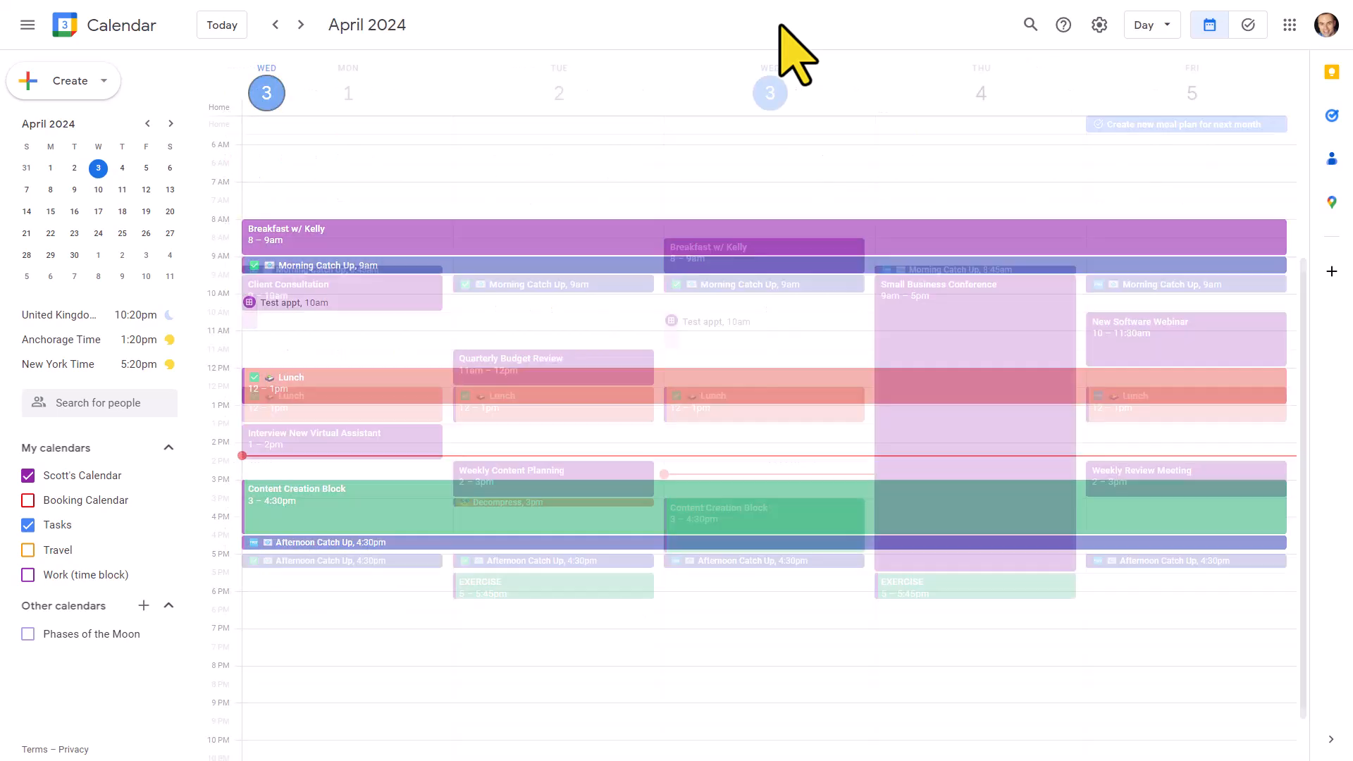
{"action": "left_click", "coordinate": [1145, 24]}
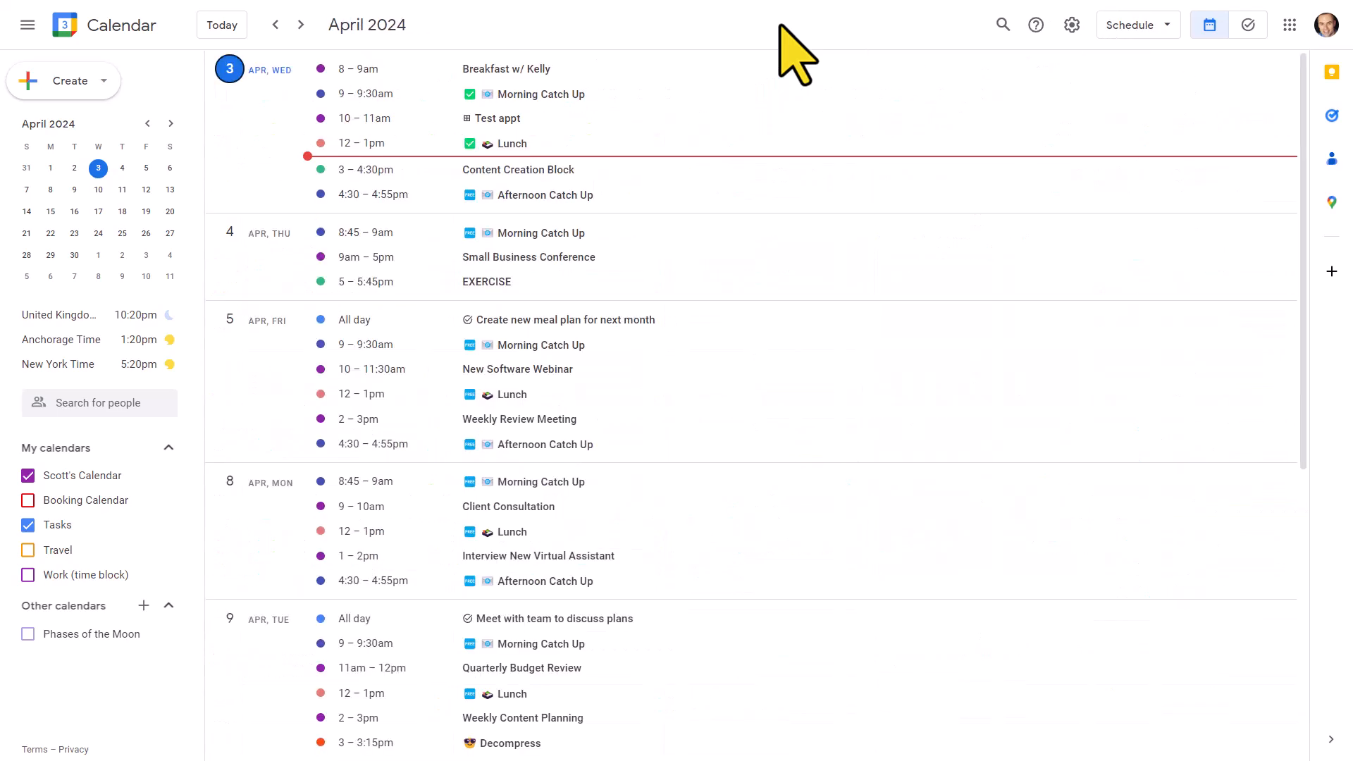
{"action": "left_click", "coordinate": [227, 69]}
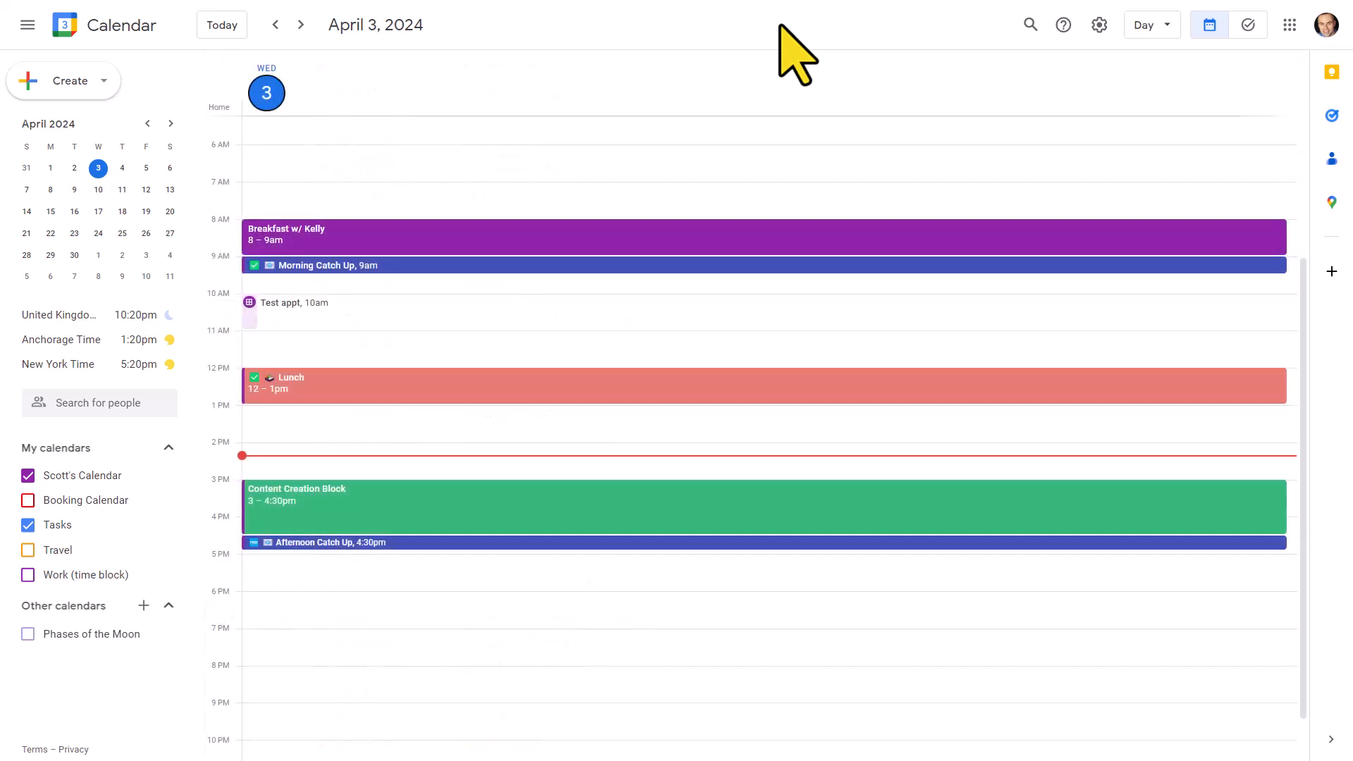
{"action": "left_click", "coordinate": [1147, 24]}
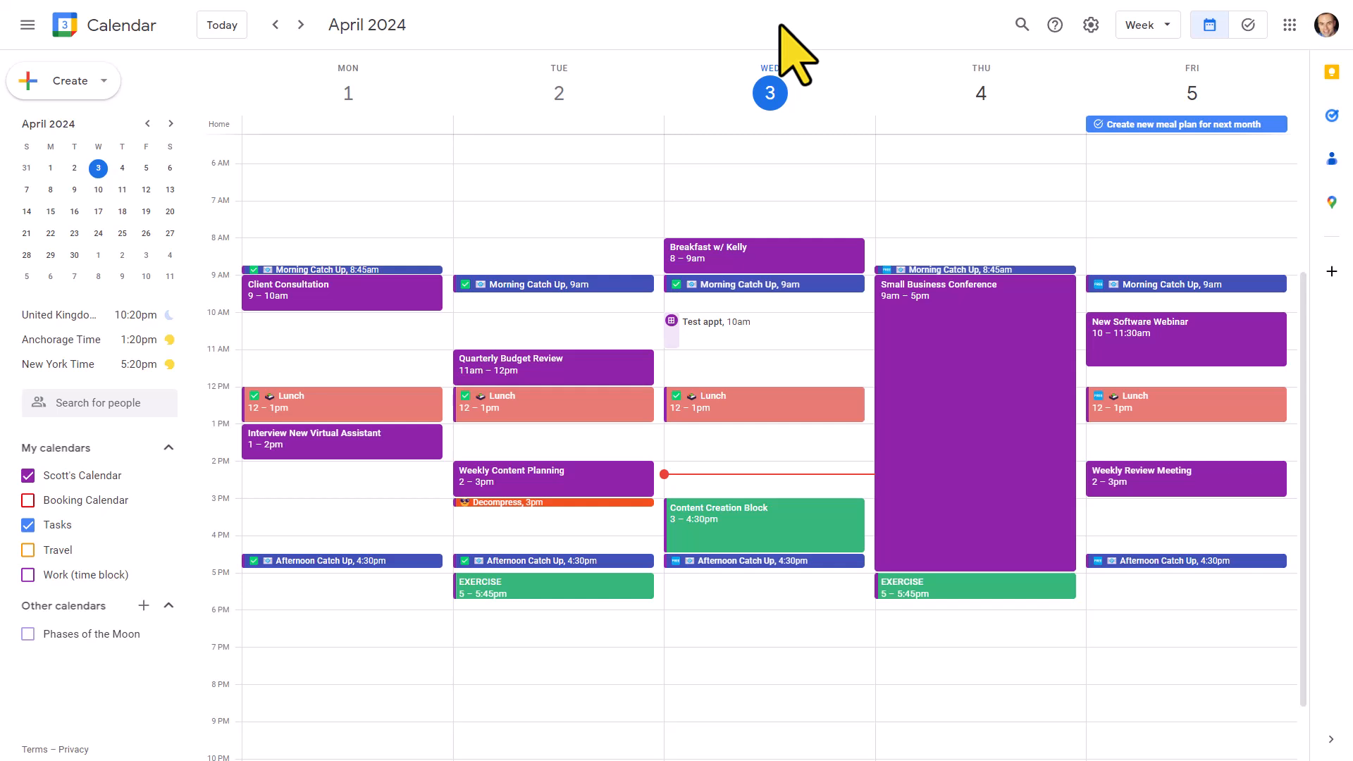
{"action": "left_click", "coordinate": [1144, 24]}
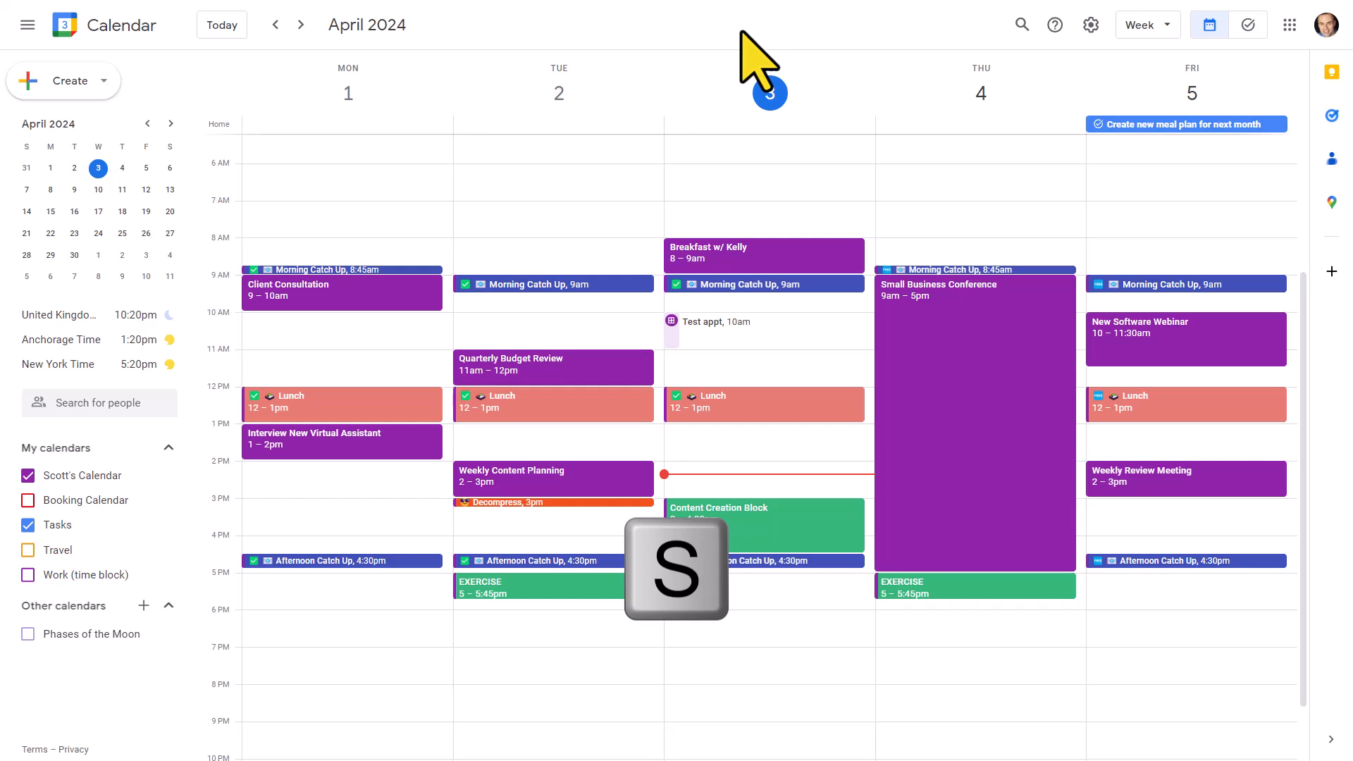
{"action": "mouse_move", "coordinate": [1091, 24]}
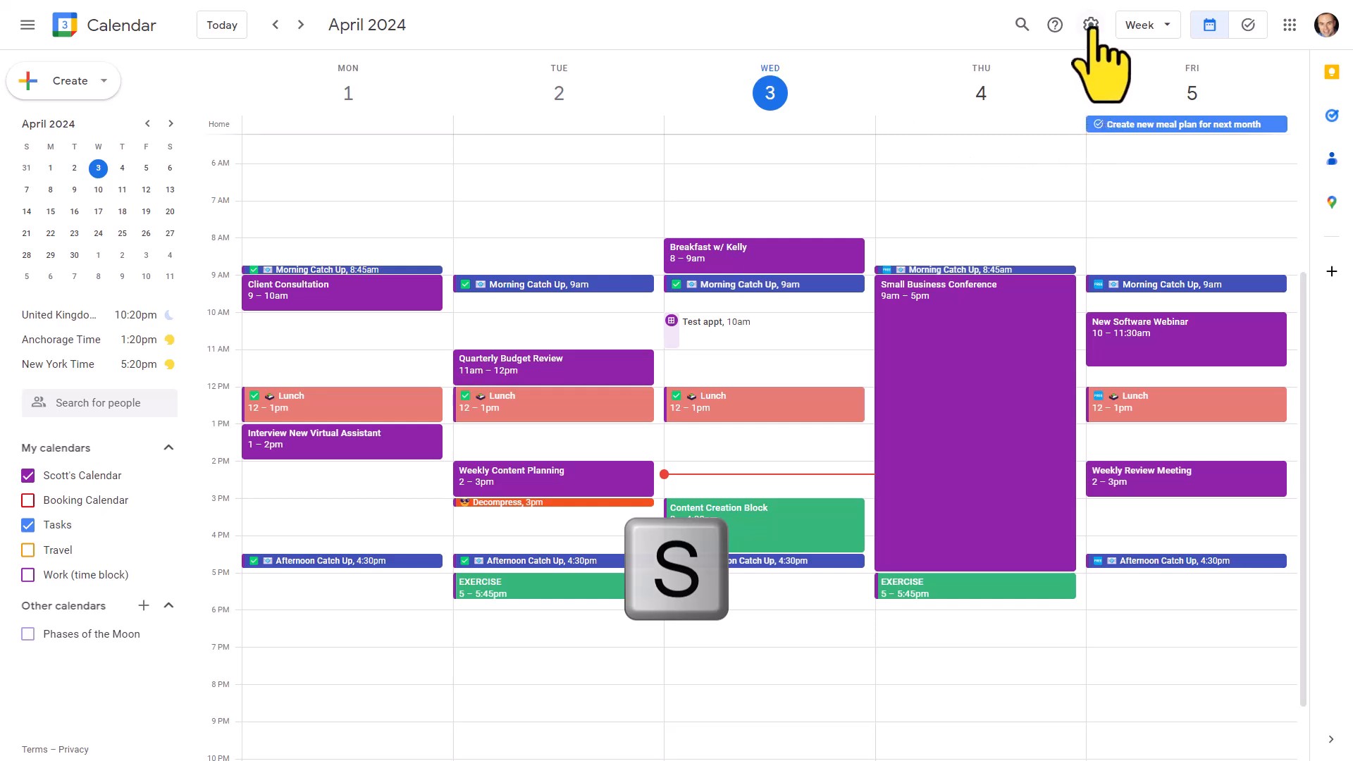
- In Settings > View options, change 'Set custom view' from 2 weeks to 3 days
{"action": "left_click", "coordinate": [1090, 24]}
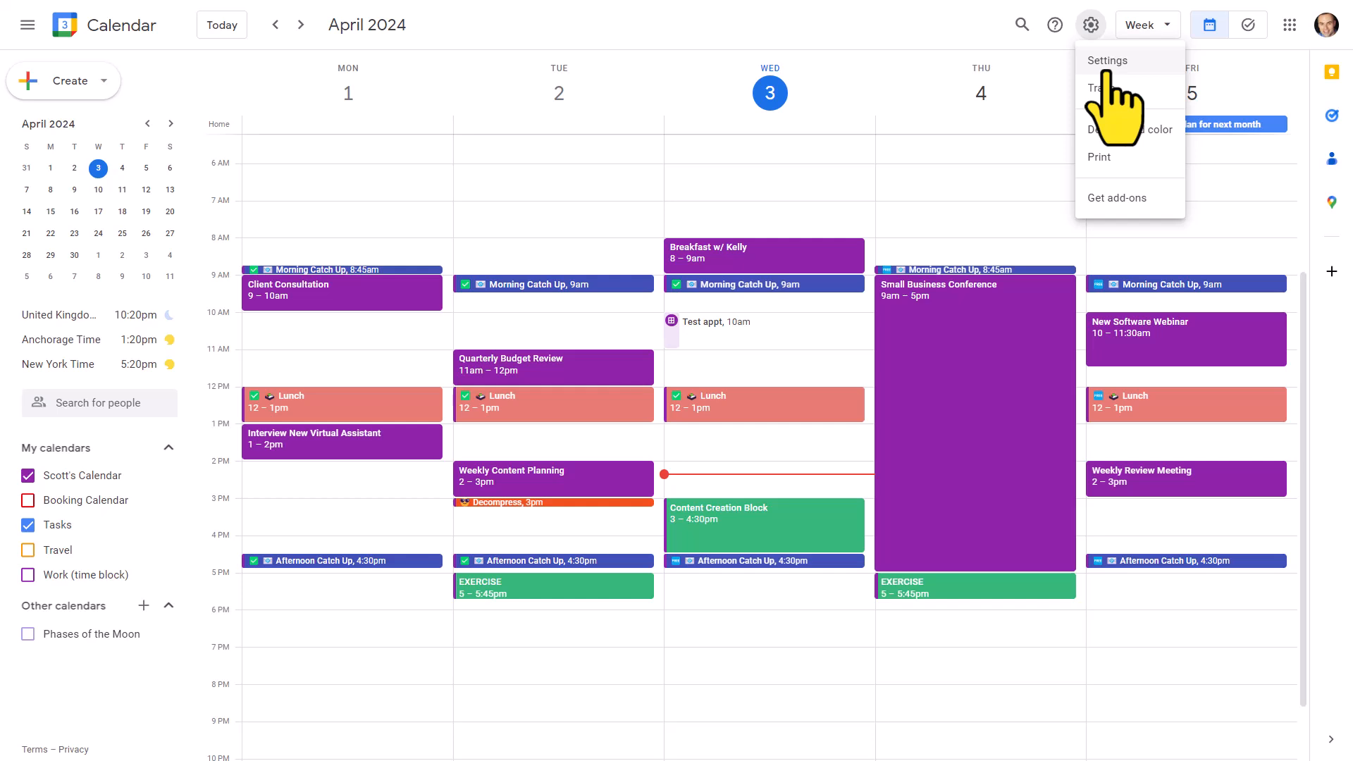
{"action": "left_click", "coordinate": [1107, 60]}
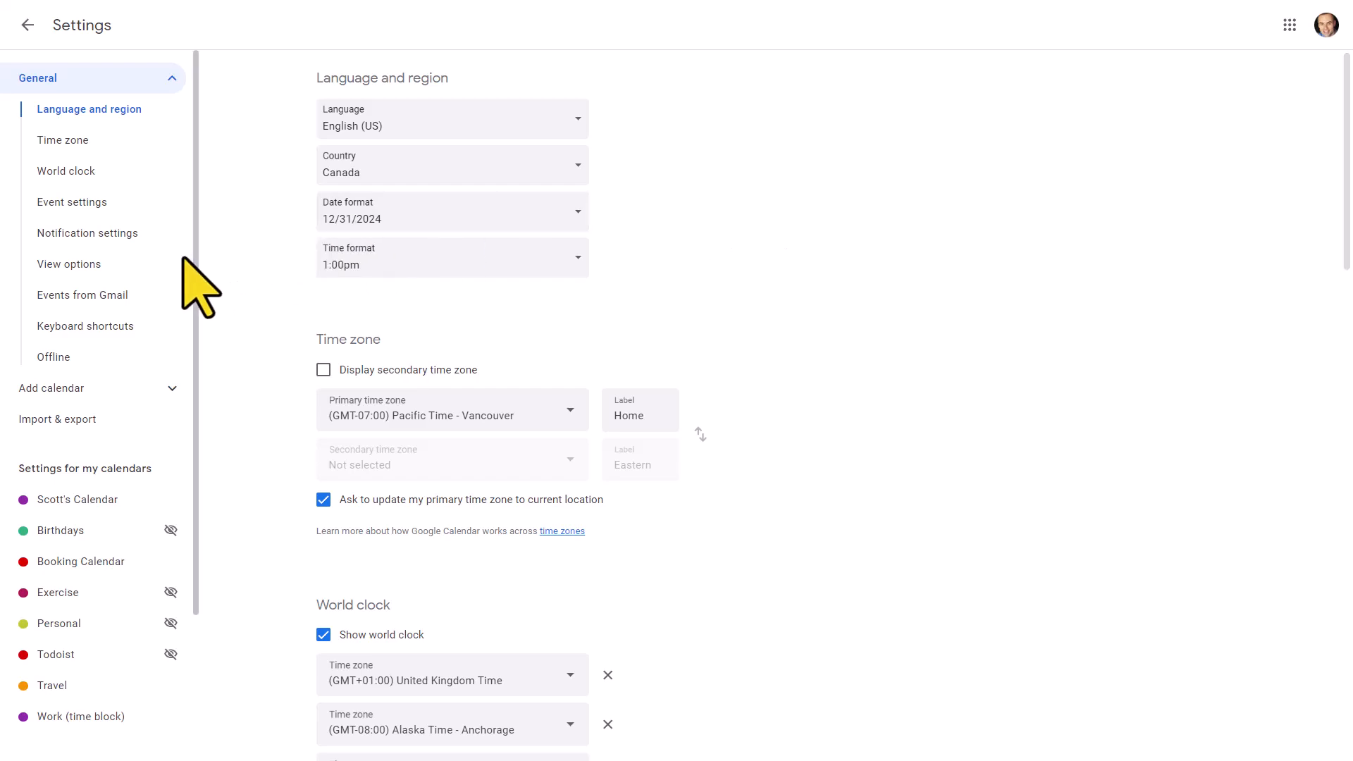
{"action": "left_click", "coordinate": [69, 264]}
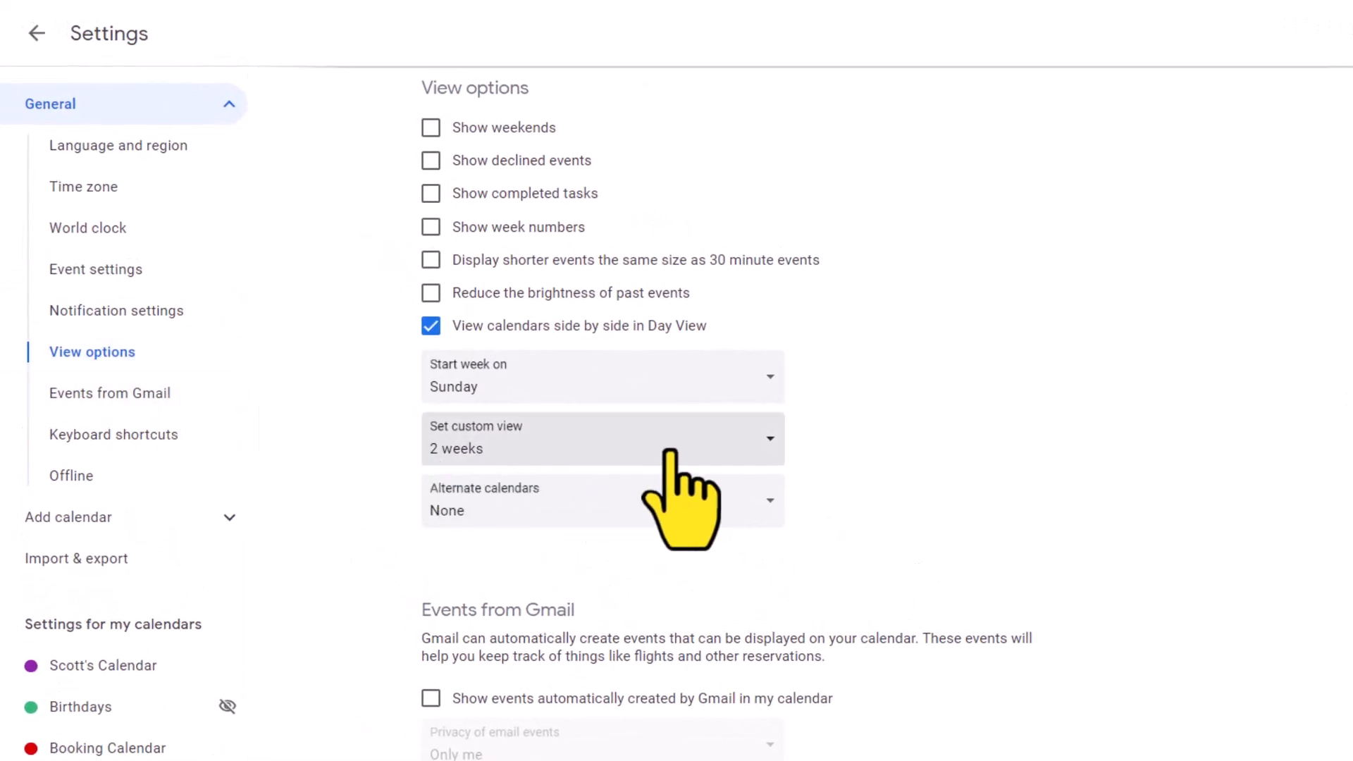
{"action": "mouse_move", "coordinate": [665, 474]}
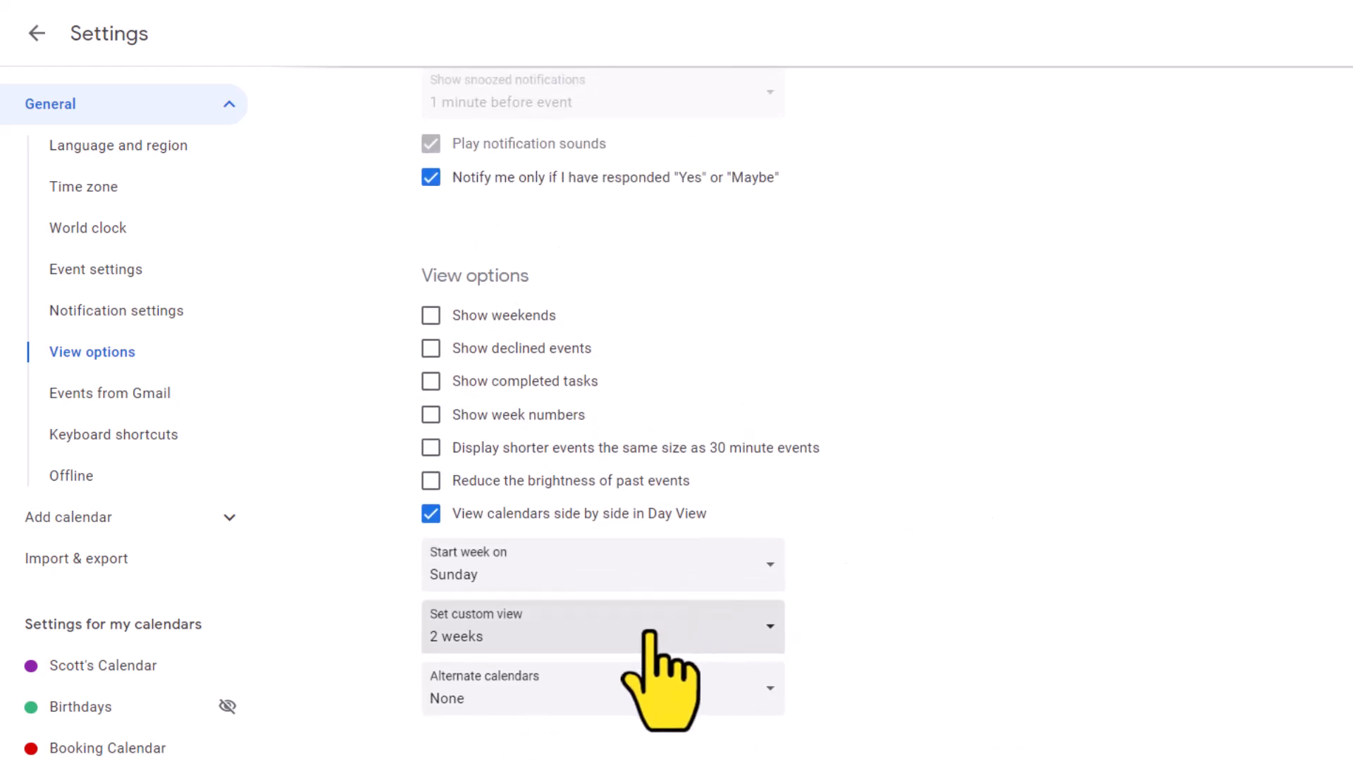
{"action": "left_click", "coordinate": [601, 626]}
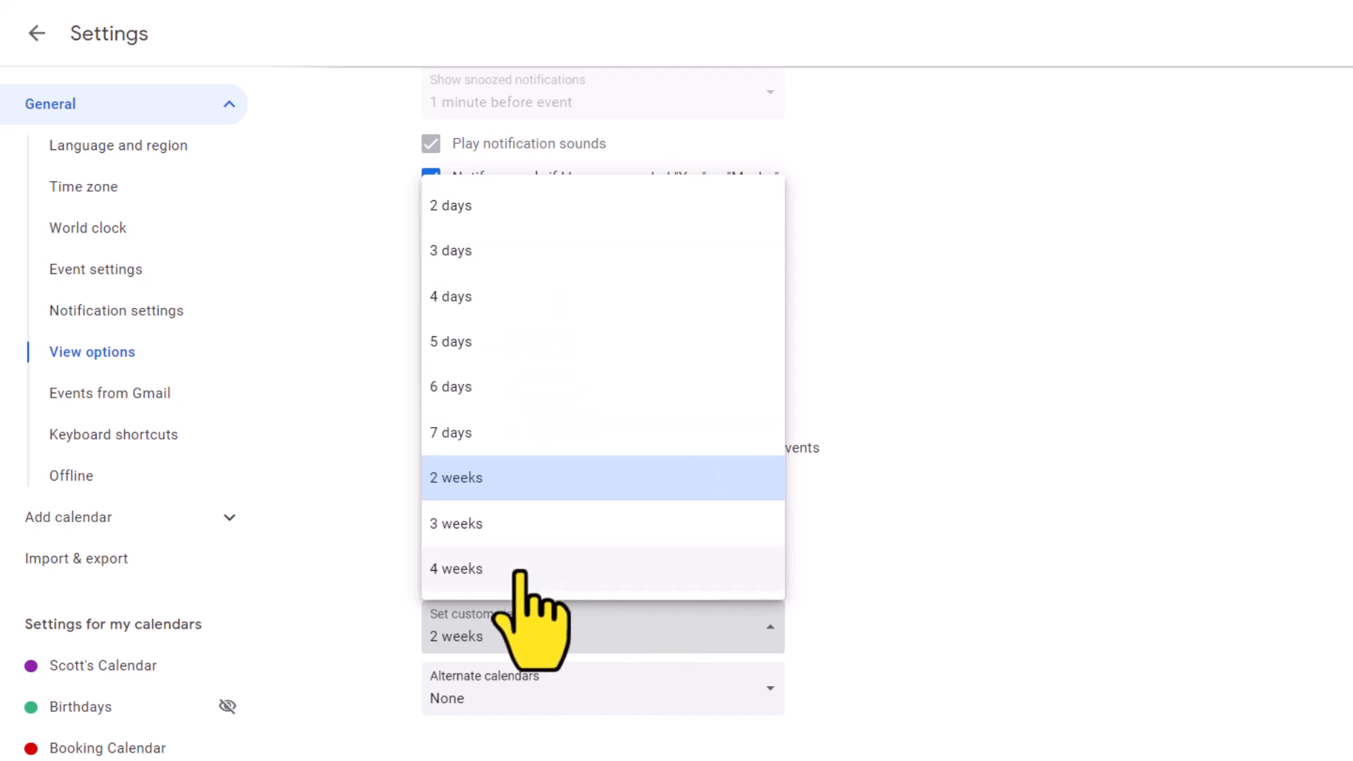
{"action": "mouse_move", "coordinate": [518, 612]}
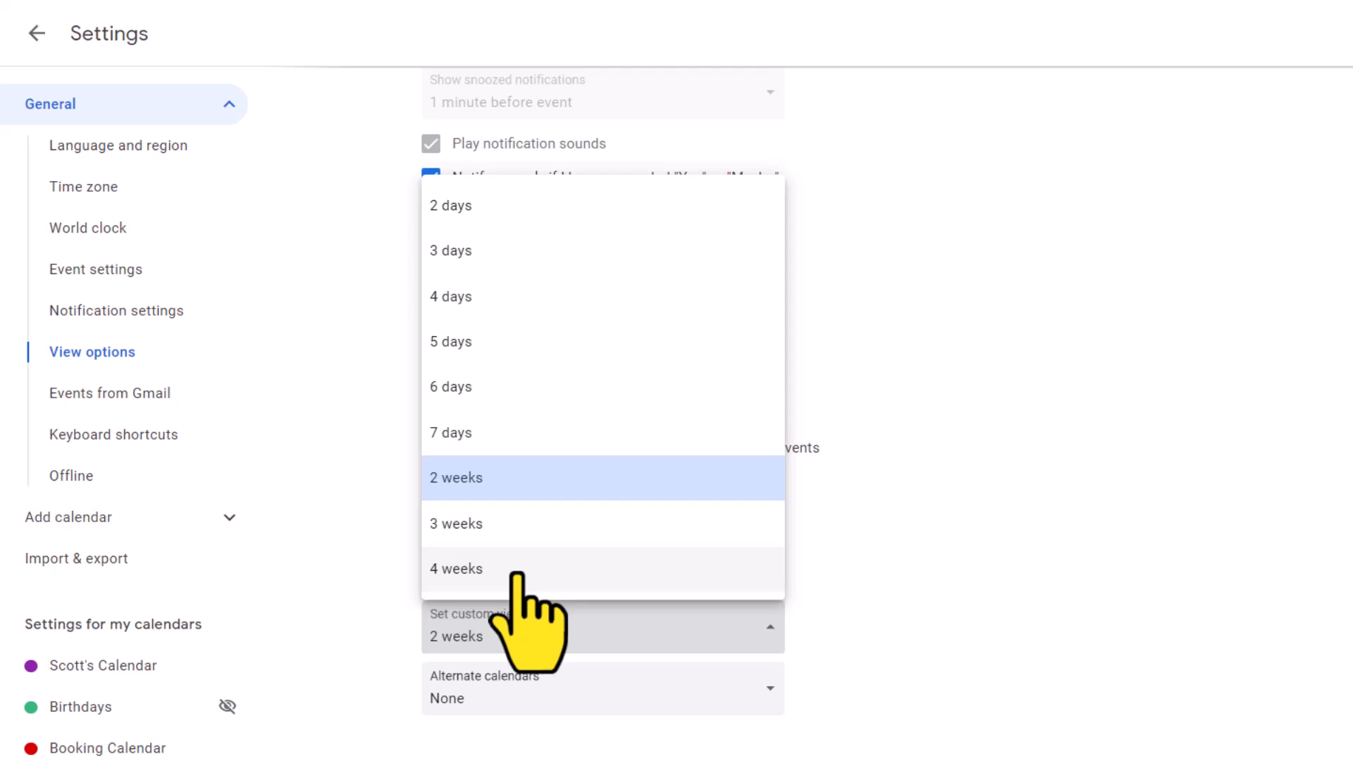
{"action": "mouse_move", "coordinate": [544, 552]}
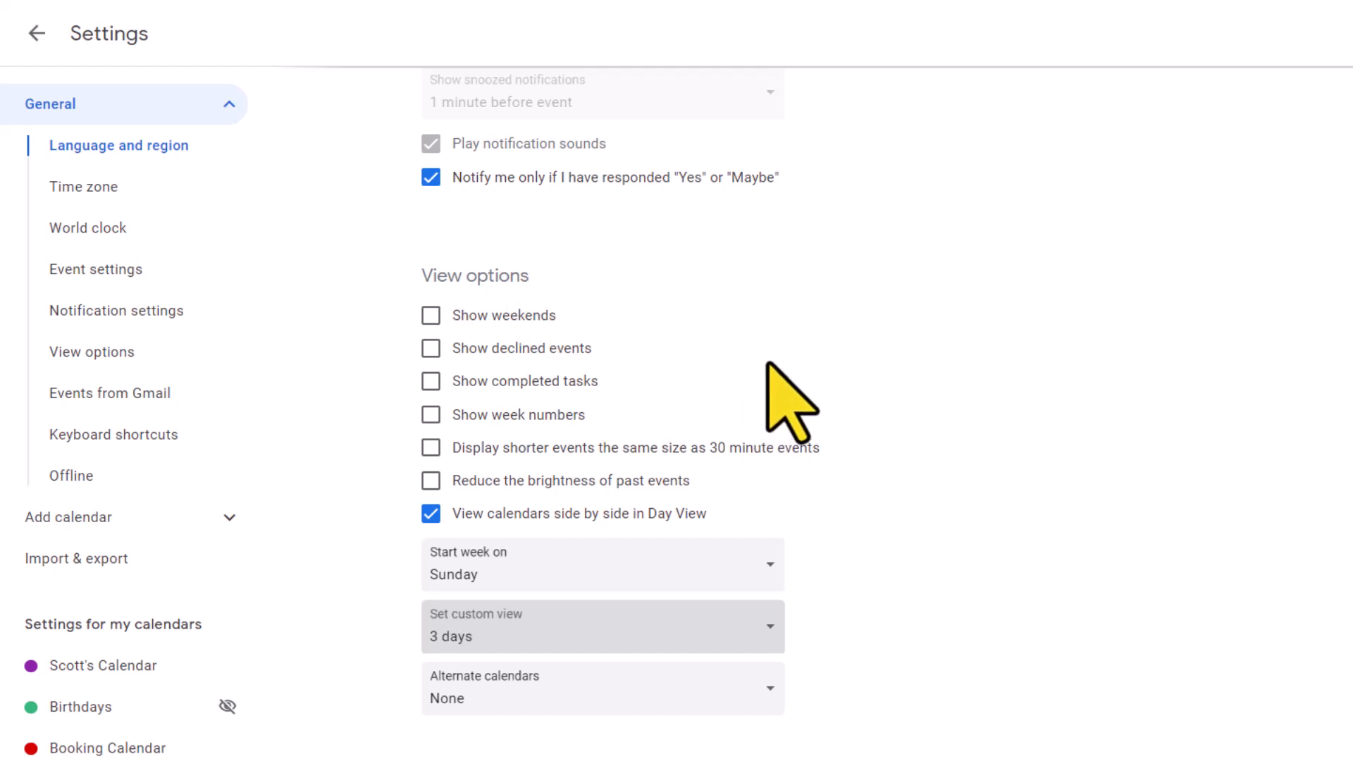
{"action": "scroll", "scroll_direction": "down", "scroll_amount": 3}
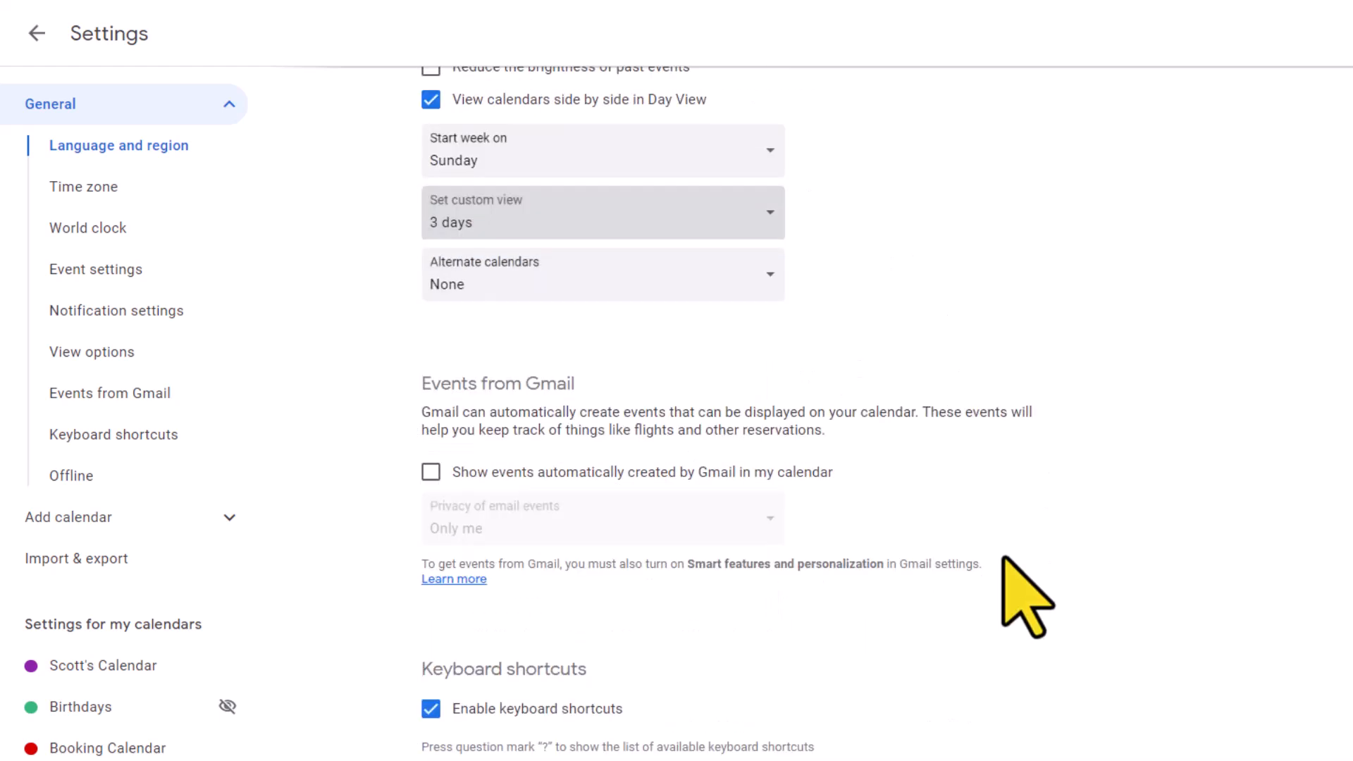
{"action": "scroll", "scroll_direction": "up", "scroll_amount": 3}
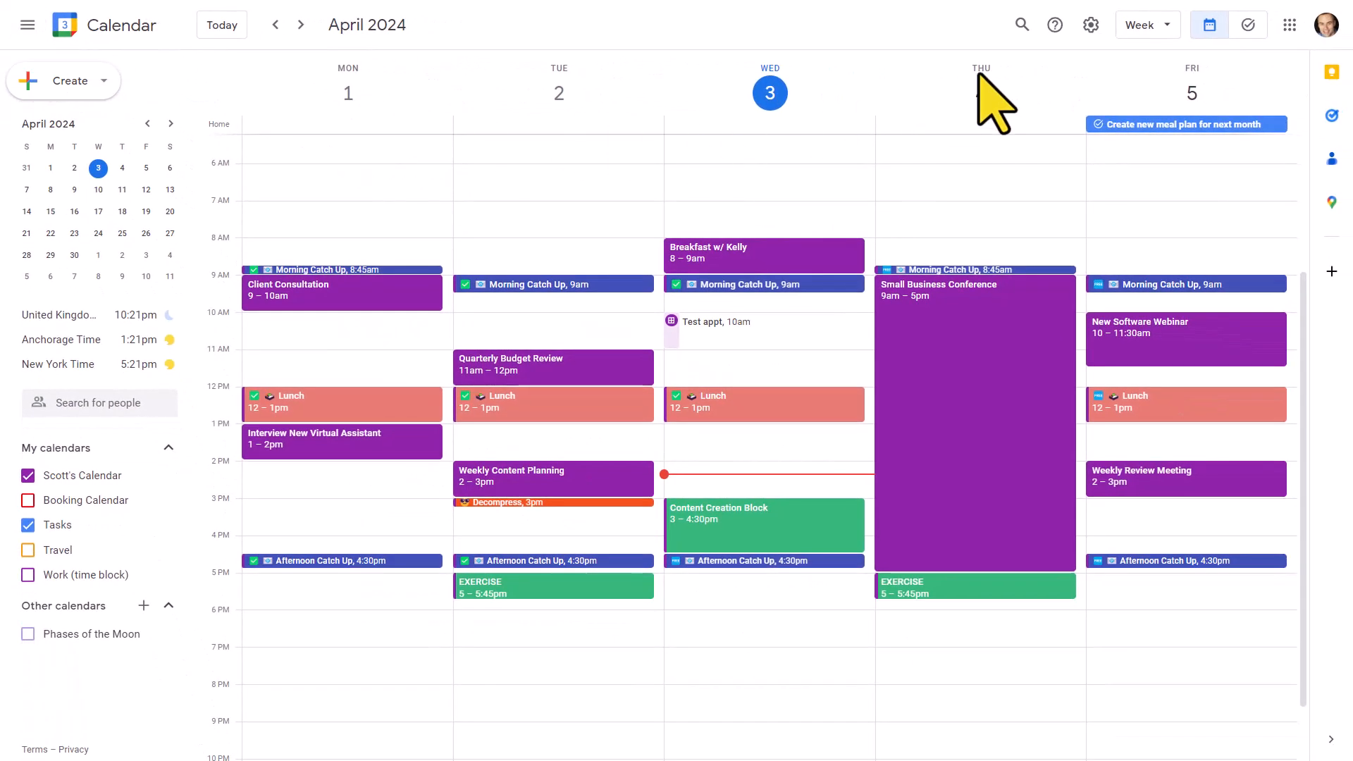
- Choose '3 days' from the view dropdown to show April 3–5, 2024
{"action": "left_click", "coordinate": [1143, 24]}
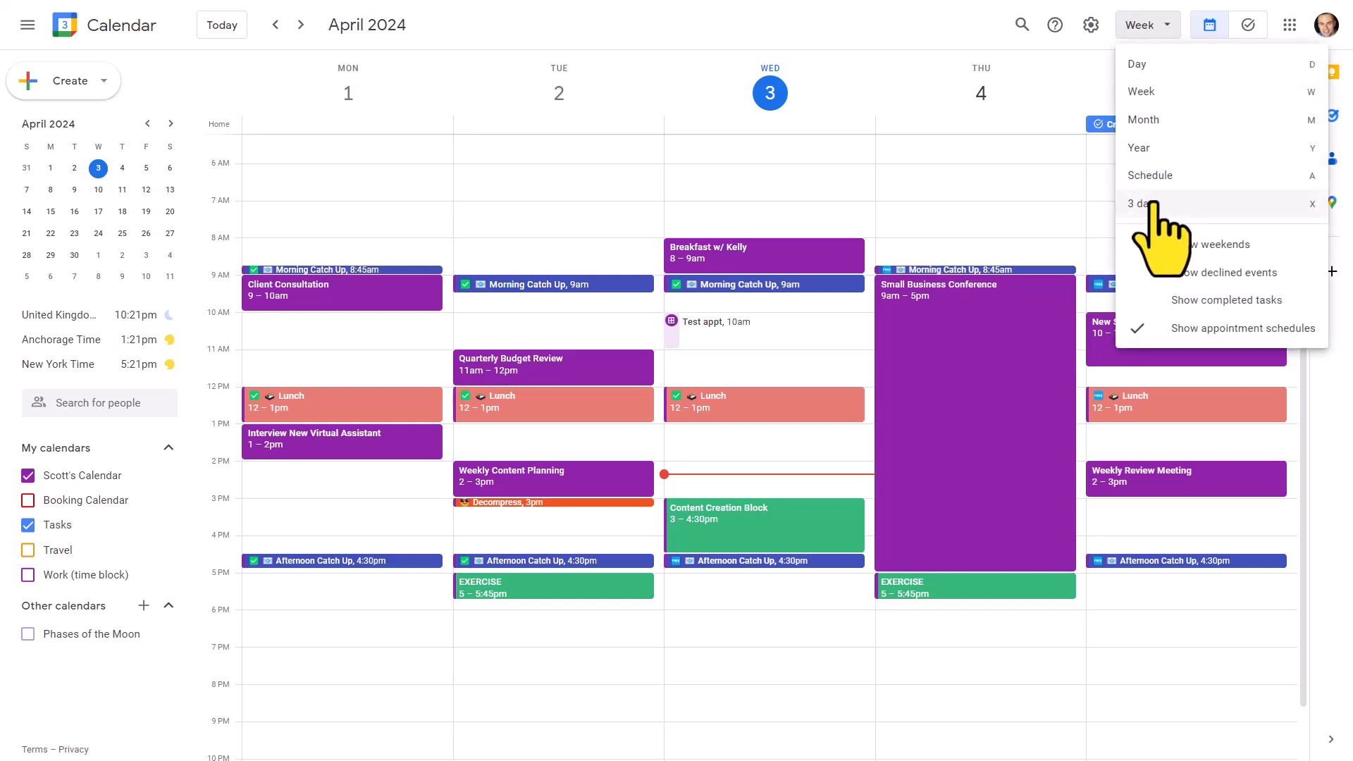
{"action": "left_click", "coordinate": [1138, 204]}
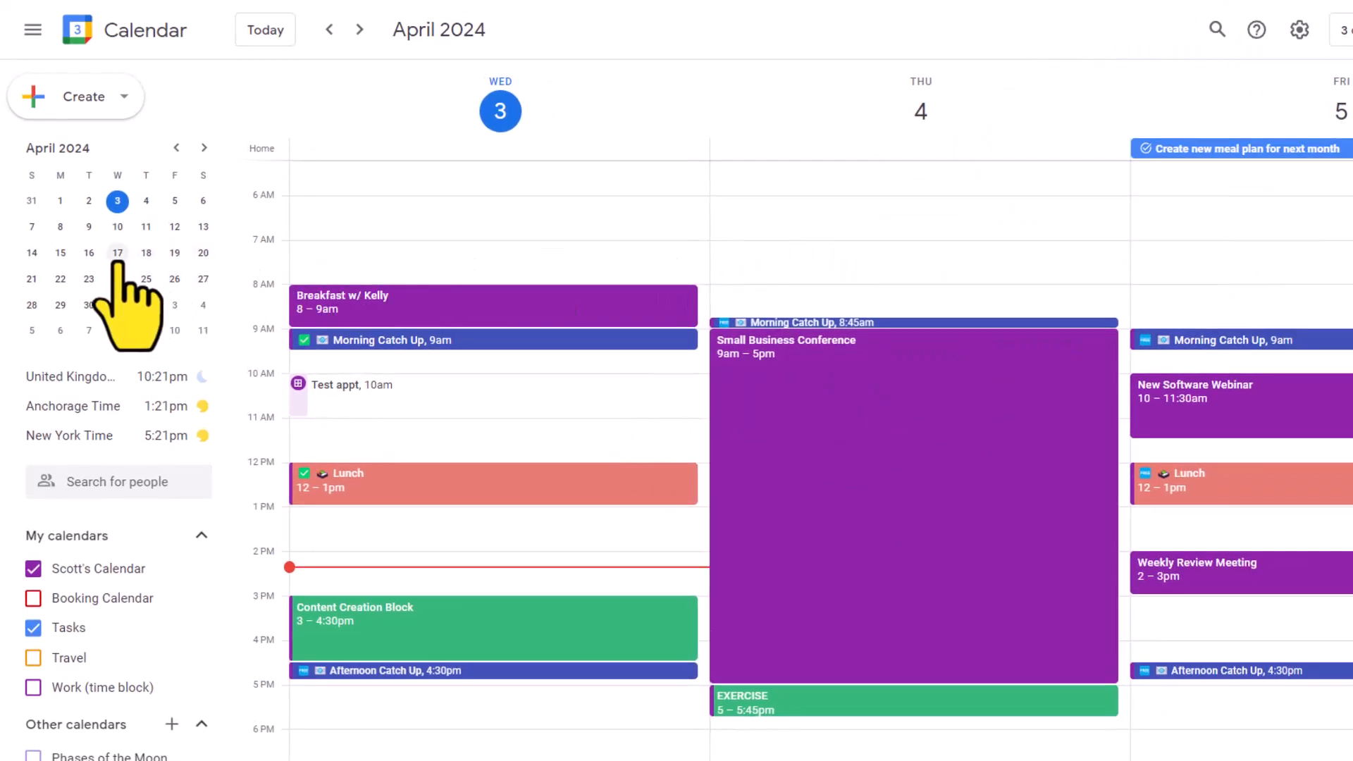
- Select various mini-calendar dates and ranges, ending with April 7–11, 2024 as five days
{"action": "left_click", "coordinate": [88, 253]}
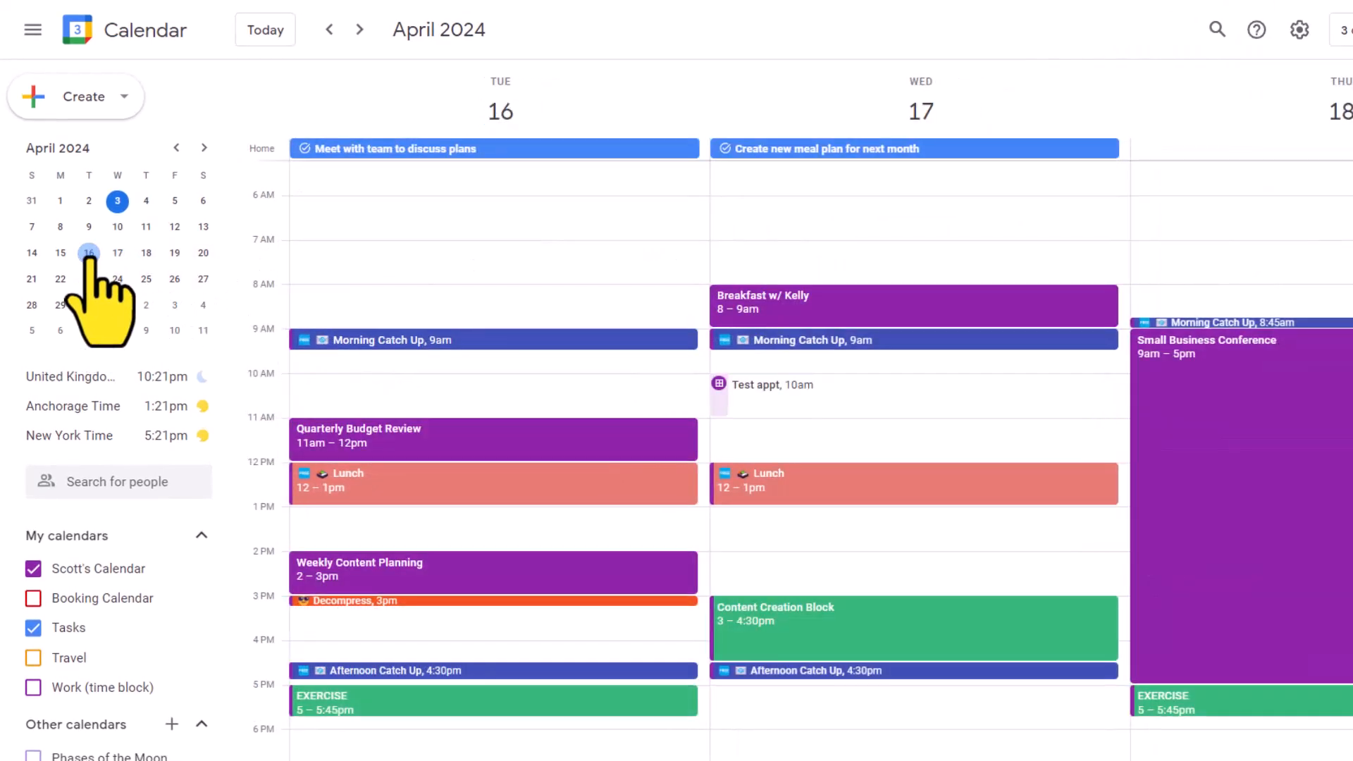
{"action": "left_click", "coordinate": [146, 279]}
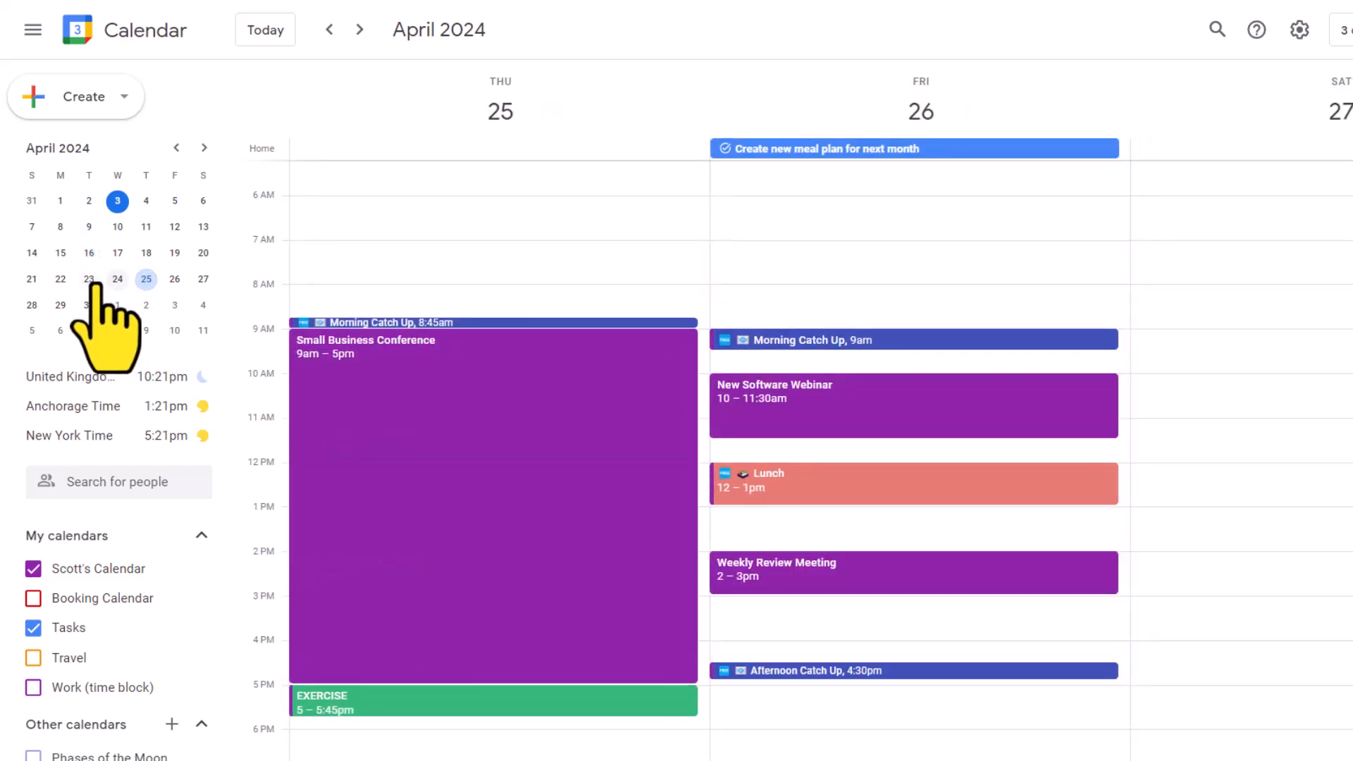
{"action": "left_click", "coordinate": [59, 227]}
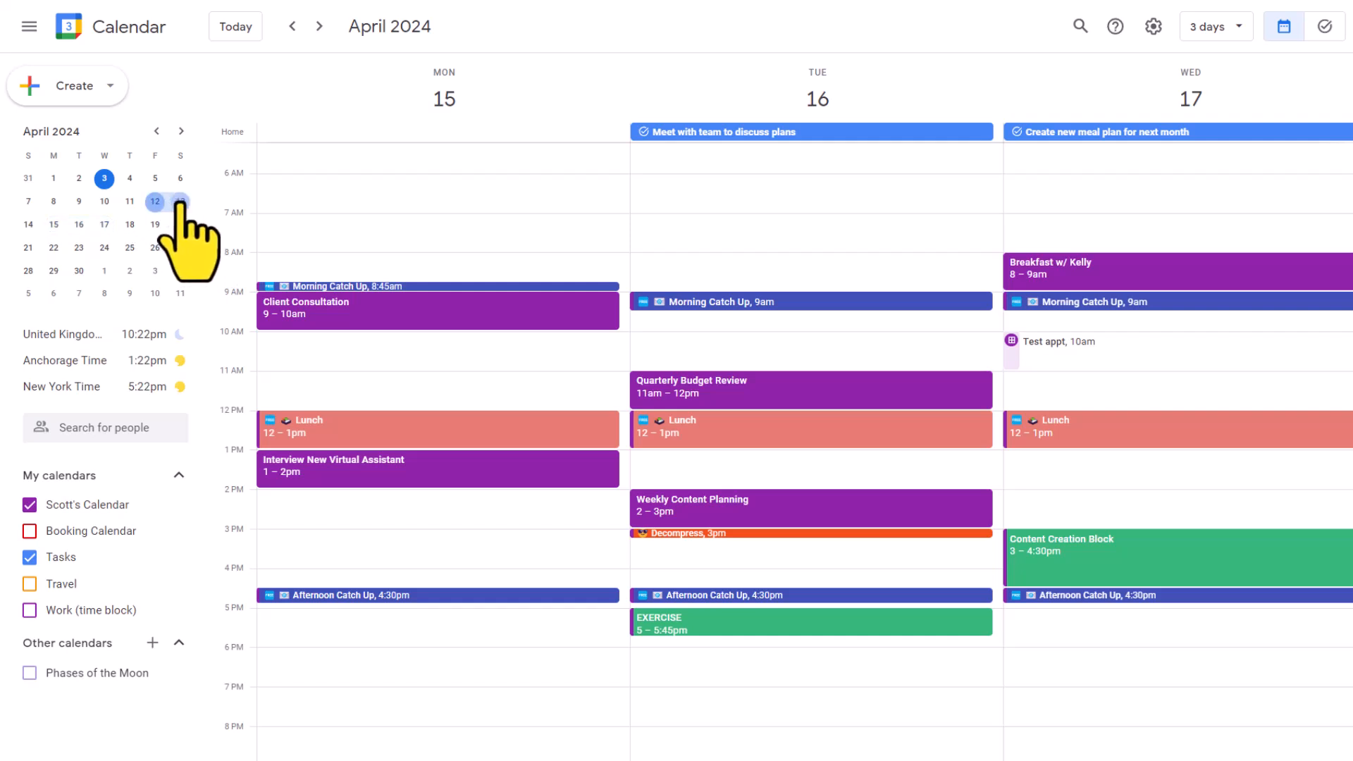
{"action": "left_click", "coordinate": [154, 201]}
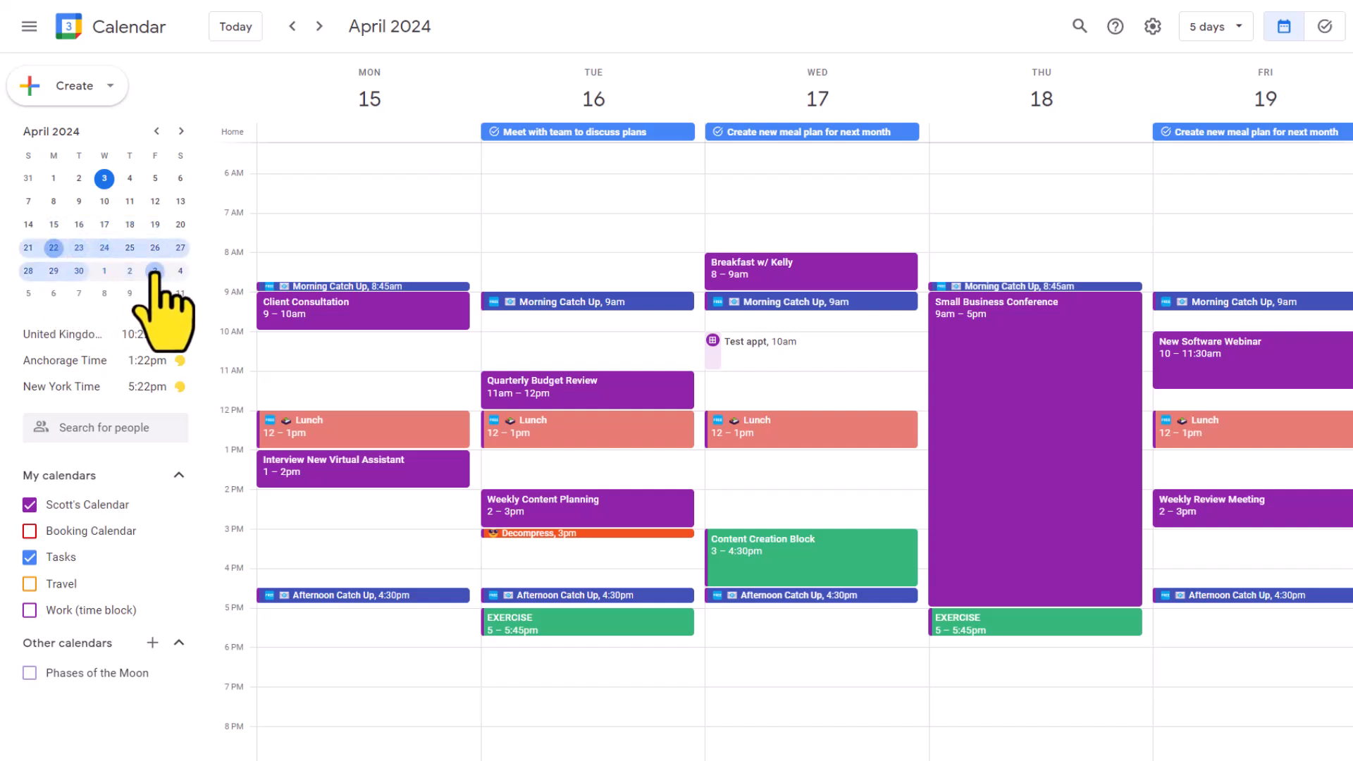
{"action": "left_click", "coordinate": [1210, 26]}
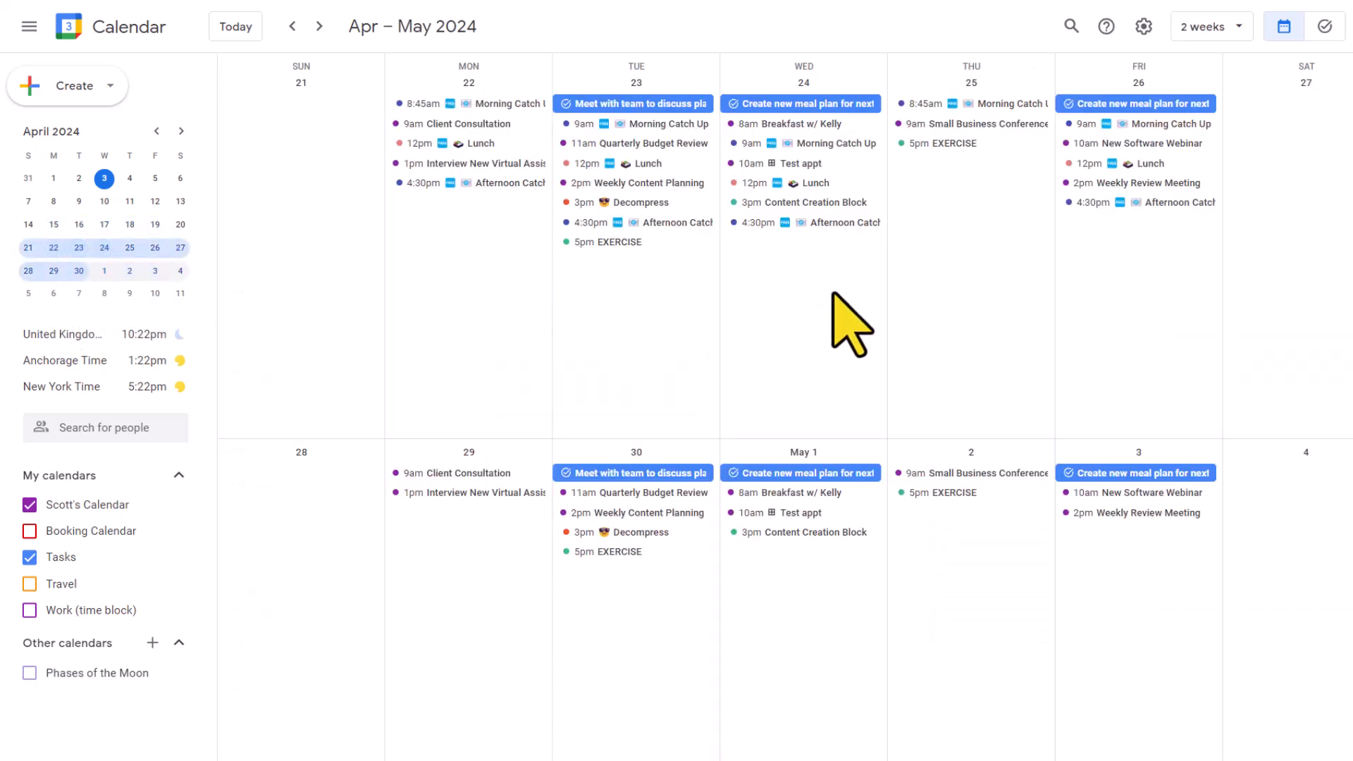
{"action": "left_click", "coordinate": [1209, 26]}
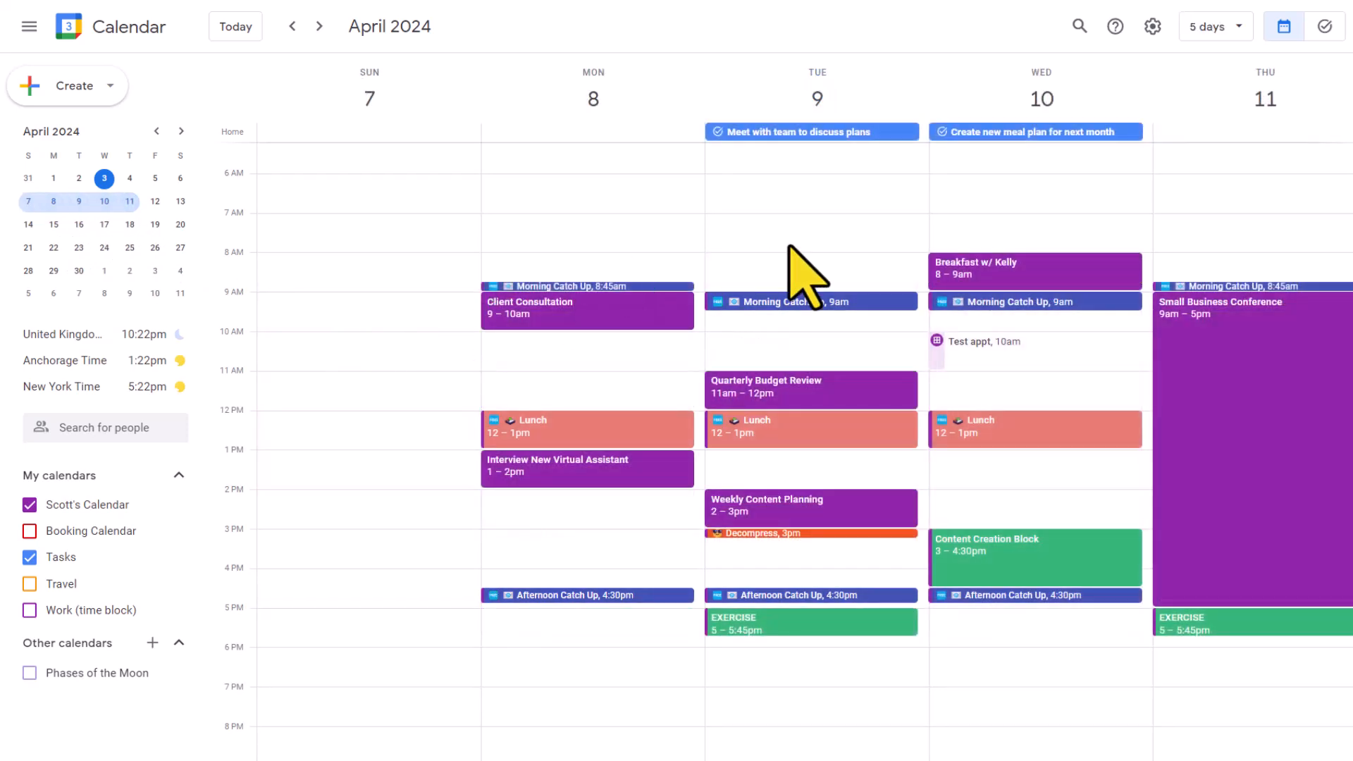
{"action": "mouse_move", "coordinate": [841, 258]}
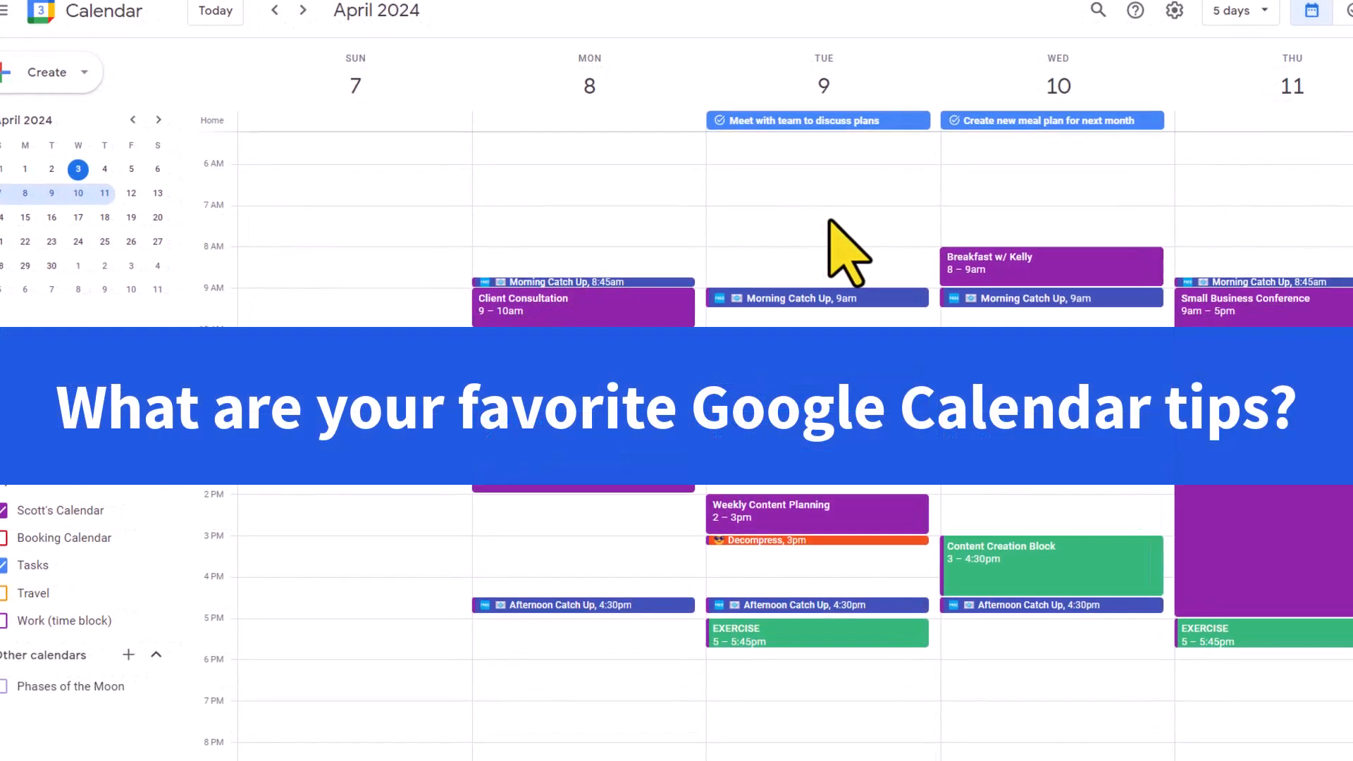
{"action": "scroll", "scroll_direction": "down", "scroll_amount": 3}
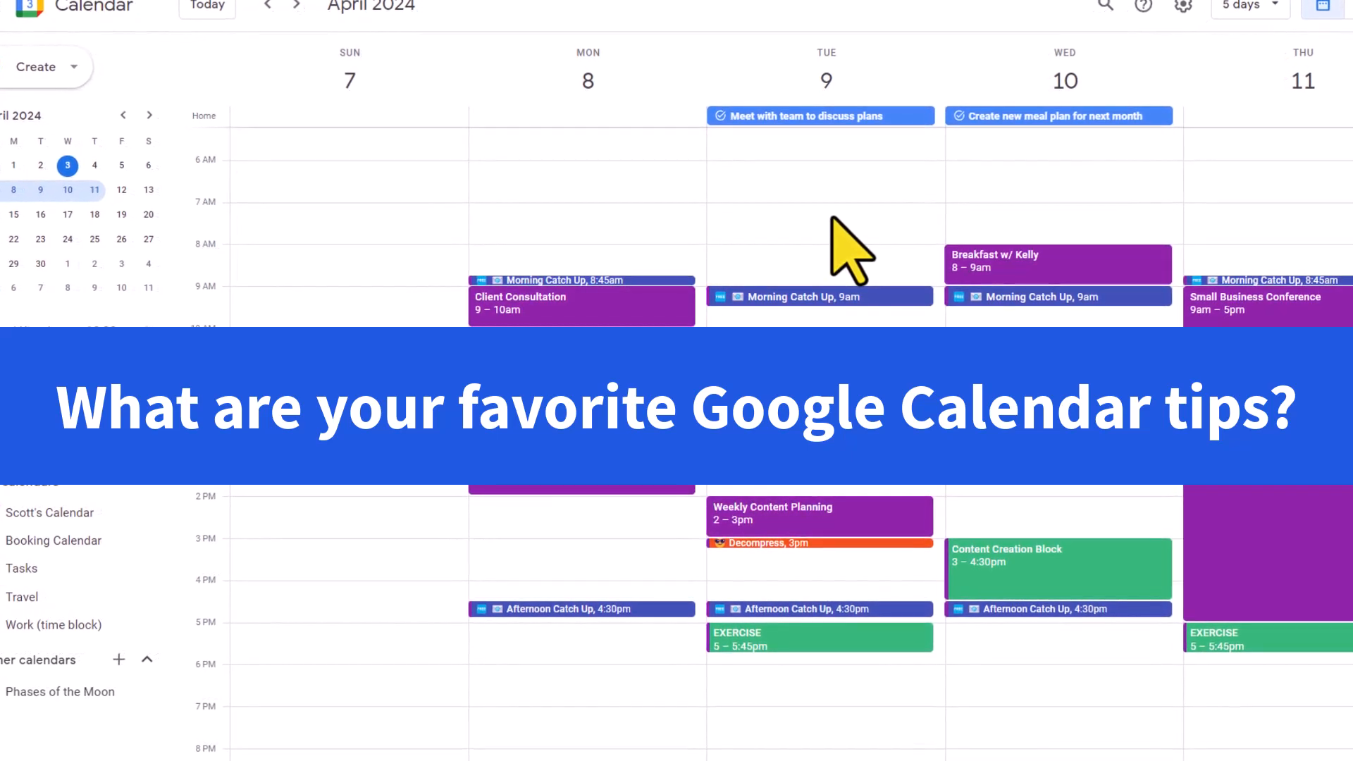